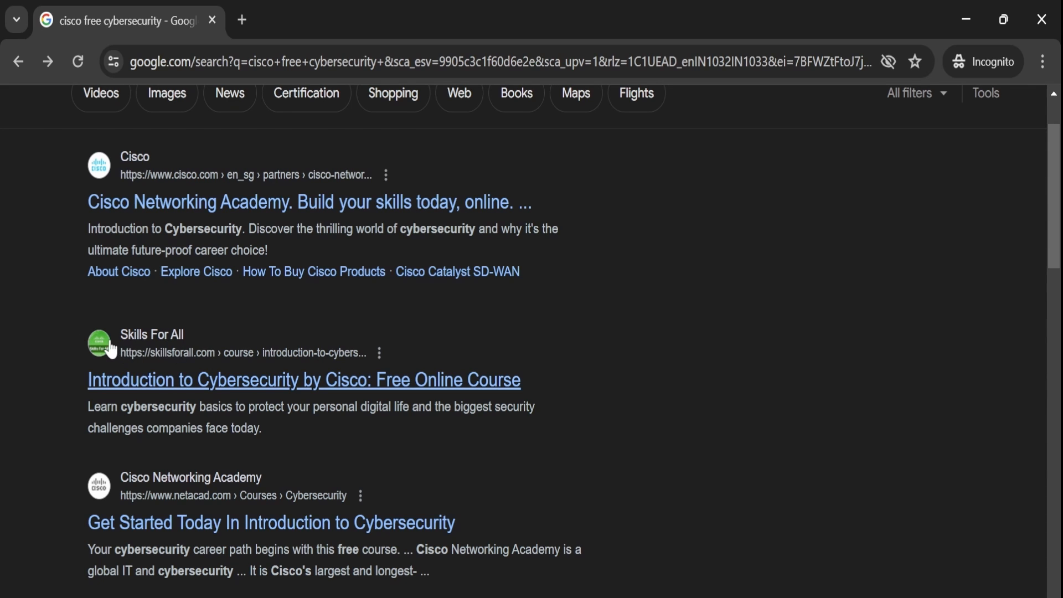
mouse_move(182, 374)
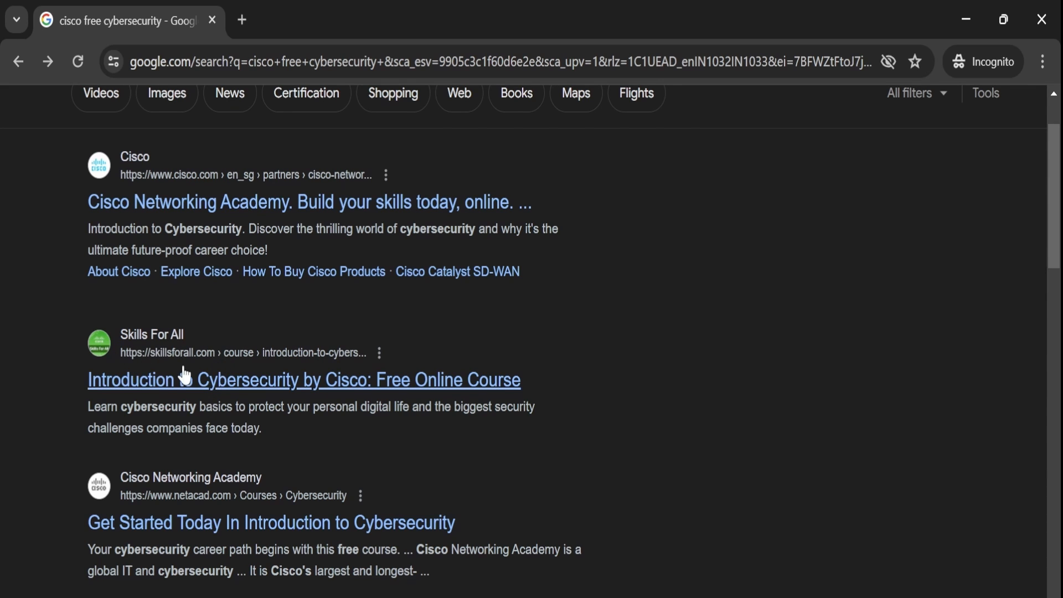
Step: Open the 'Introduction to Cybersecurity by Cisco: Free Online Course' search result
click(303, 380)
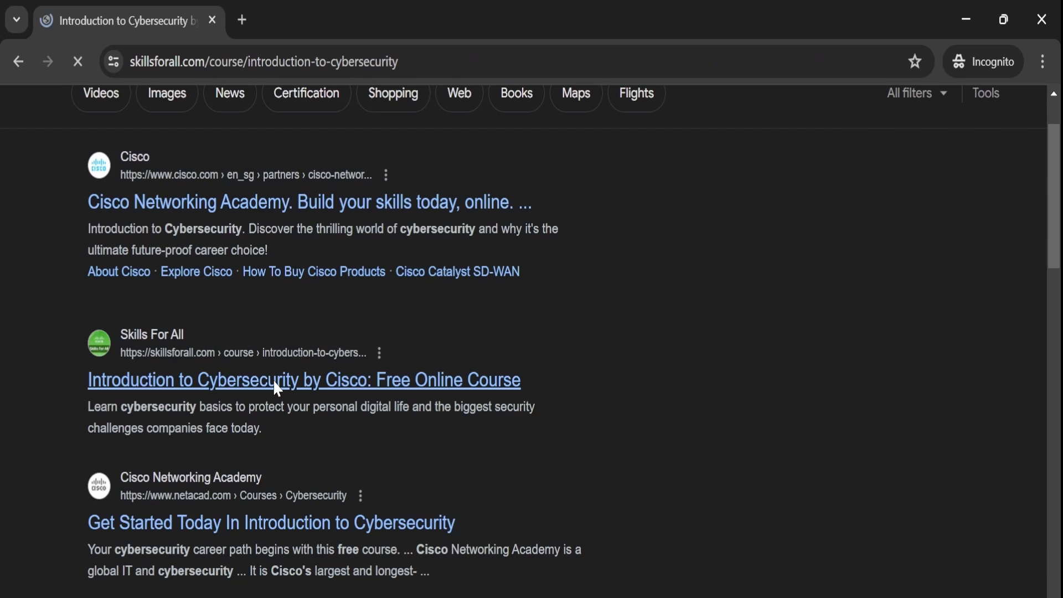
click(303, 380)
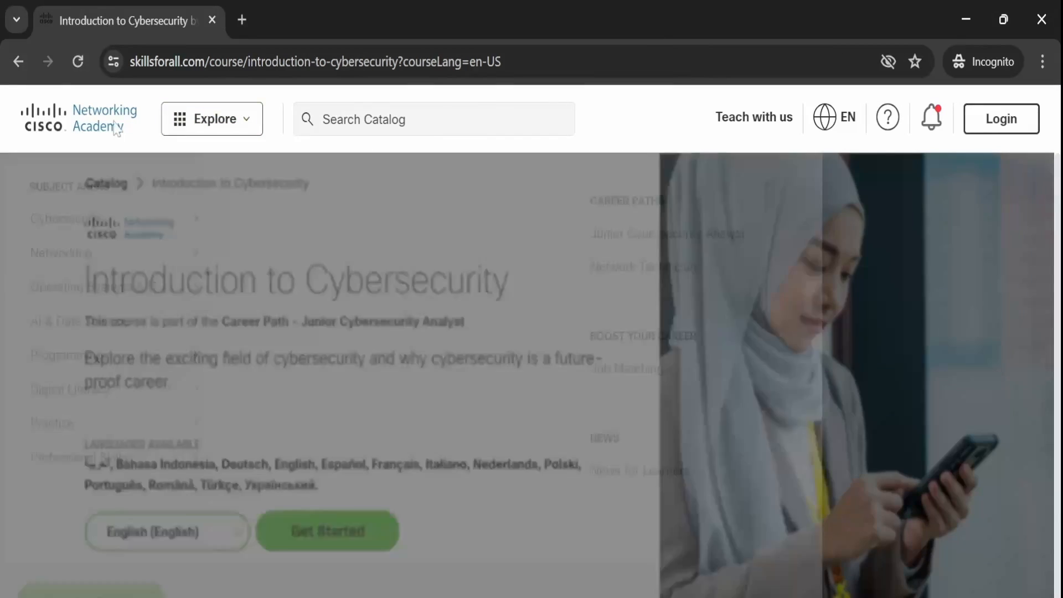
Step: Let the skillsforall.com course page load and view its header with the language list
click(212, 119)
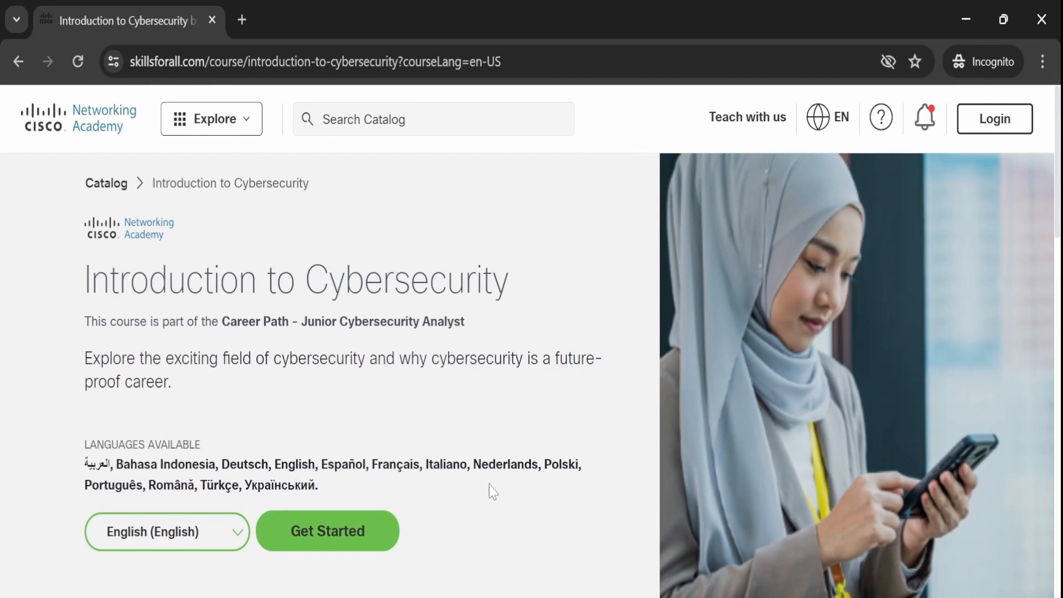
mouse_move(76, 295)
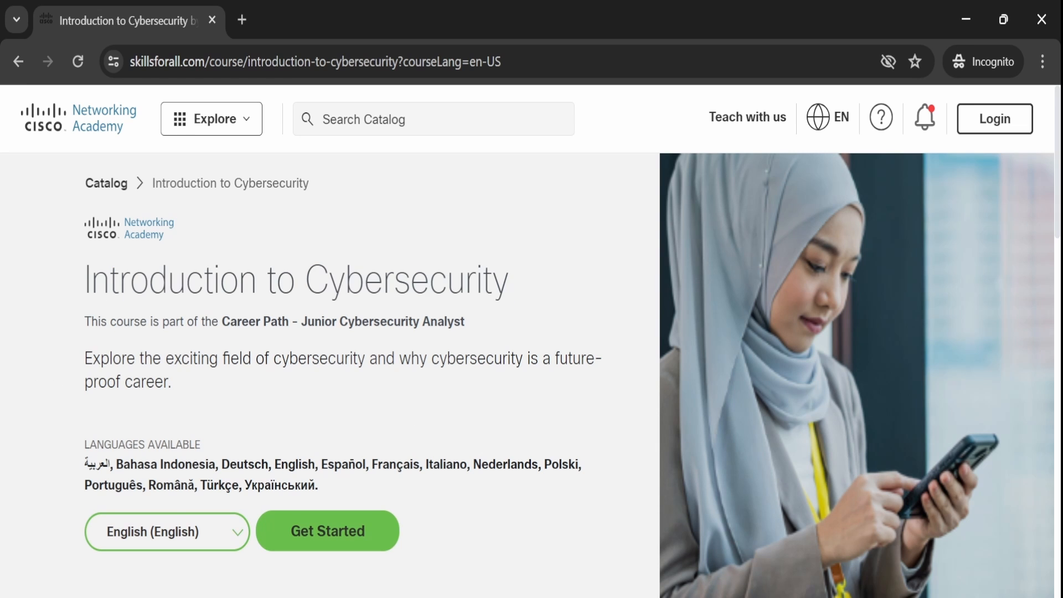
mouse_move(169, 413)
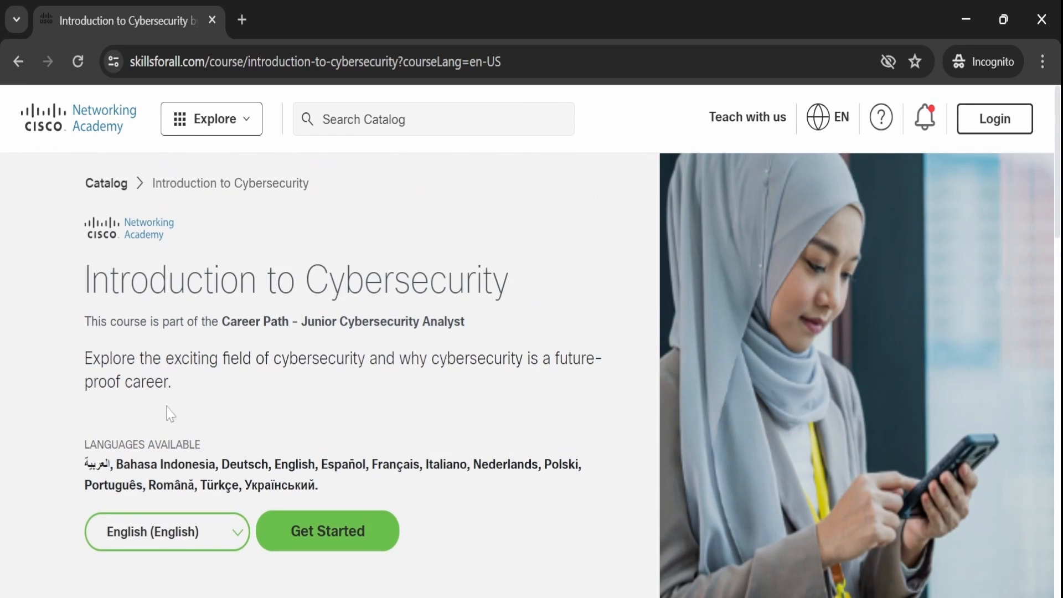
Step: Check the language list, then scroll to the Overview facts: free, 6 hours, beginner, 7 labs, self-paced
click(166, 530)
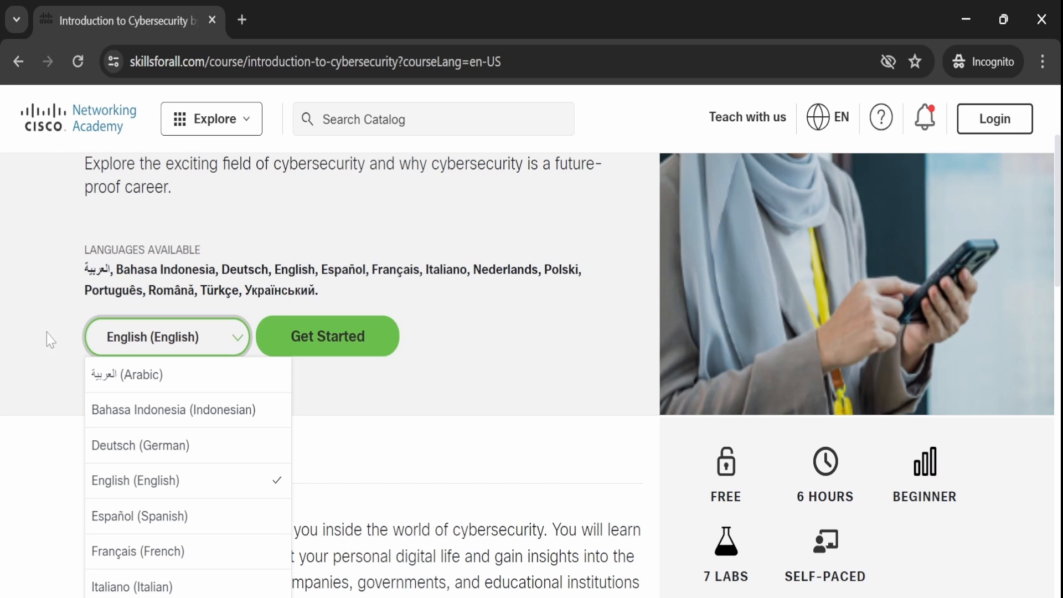
mouse_move(226, 488)
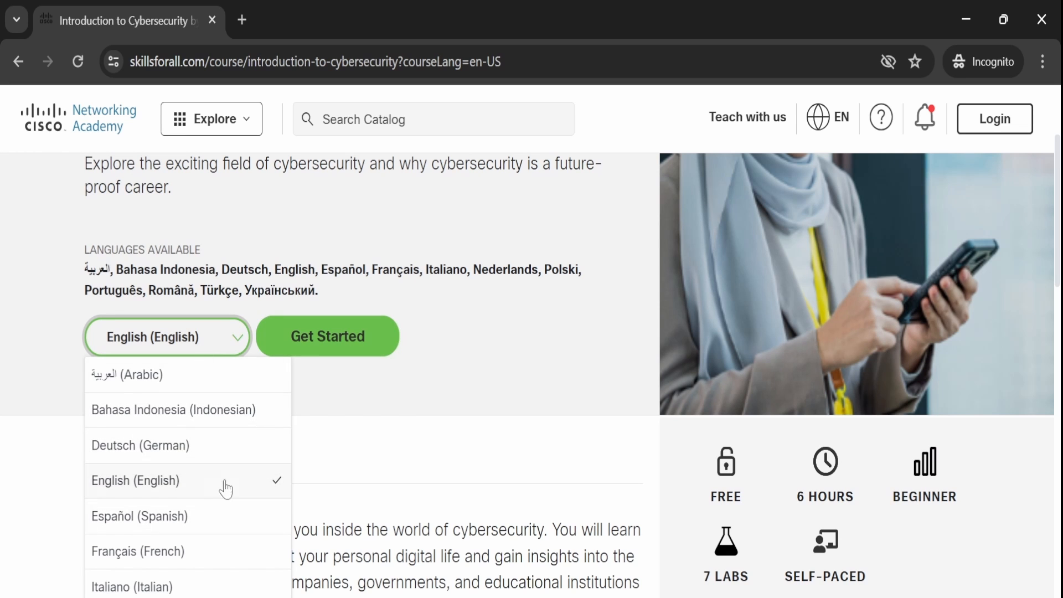
scroll(down, 3)
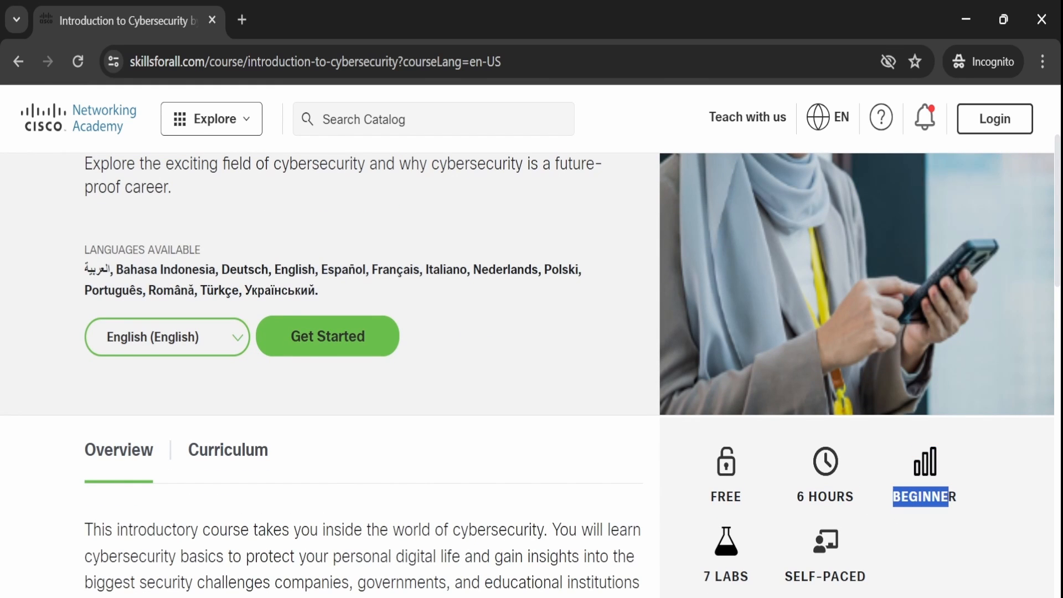
scroll(down, 3)
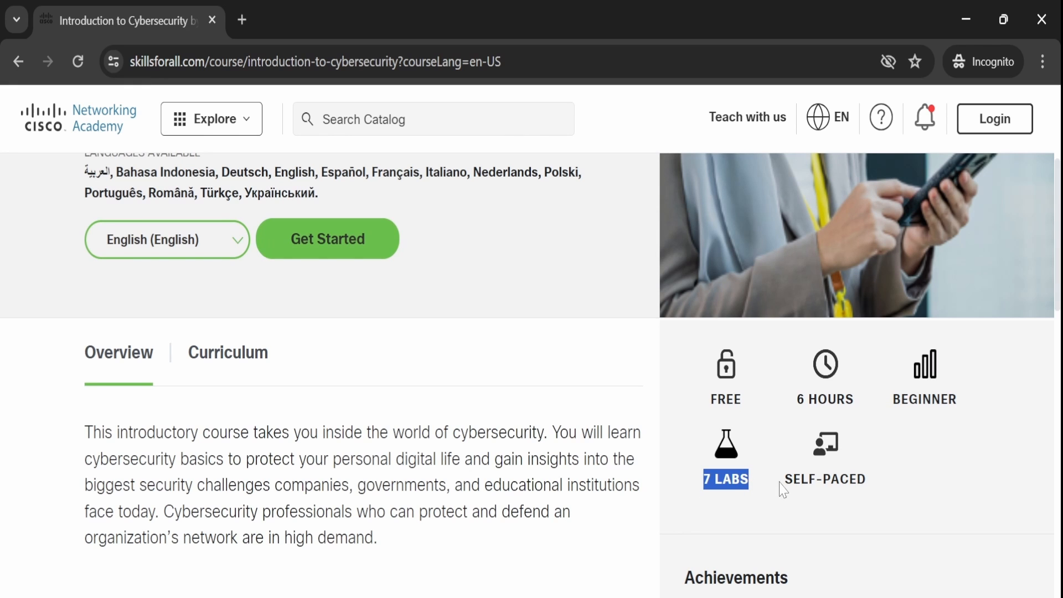
scroll(down, 3)
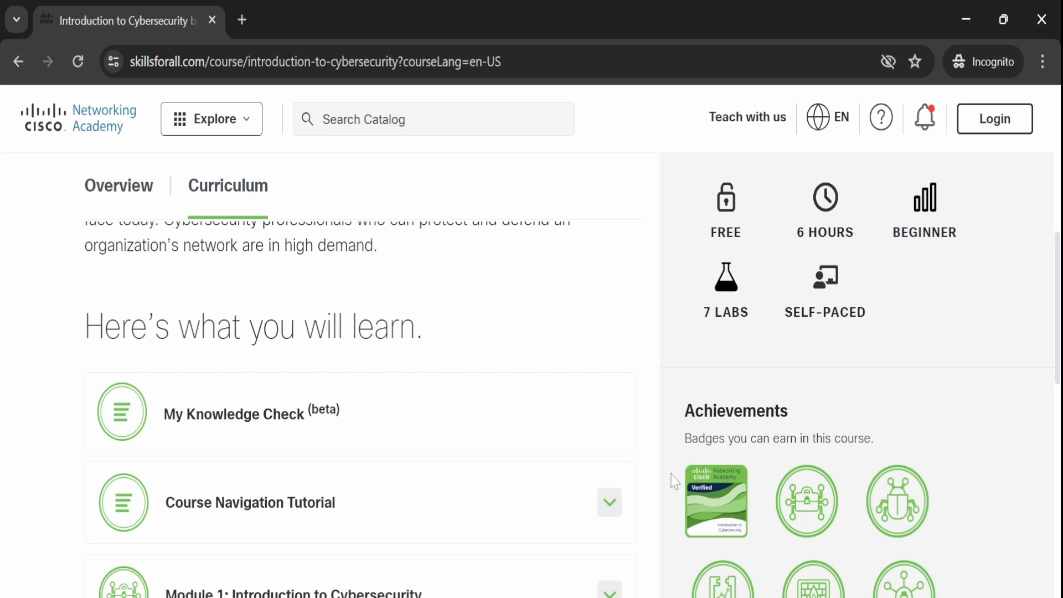
mouse_move(716, 502)
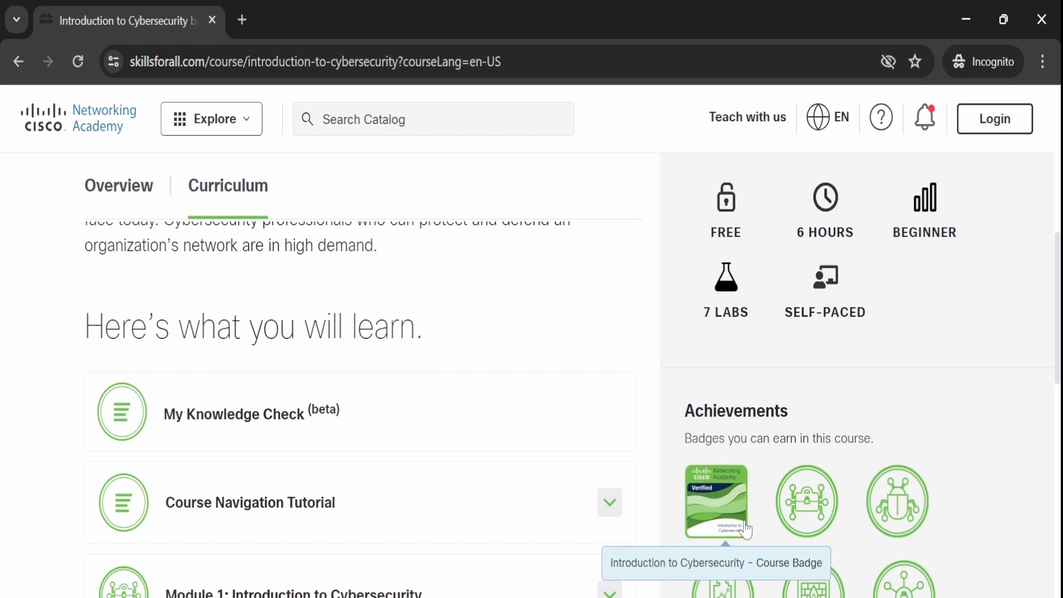
mouse_move(935, 360)
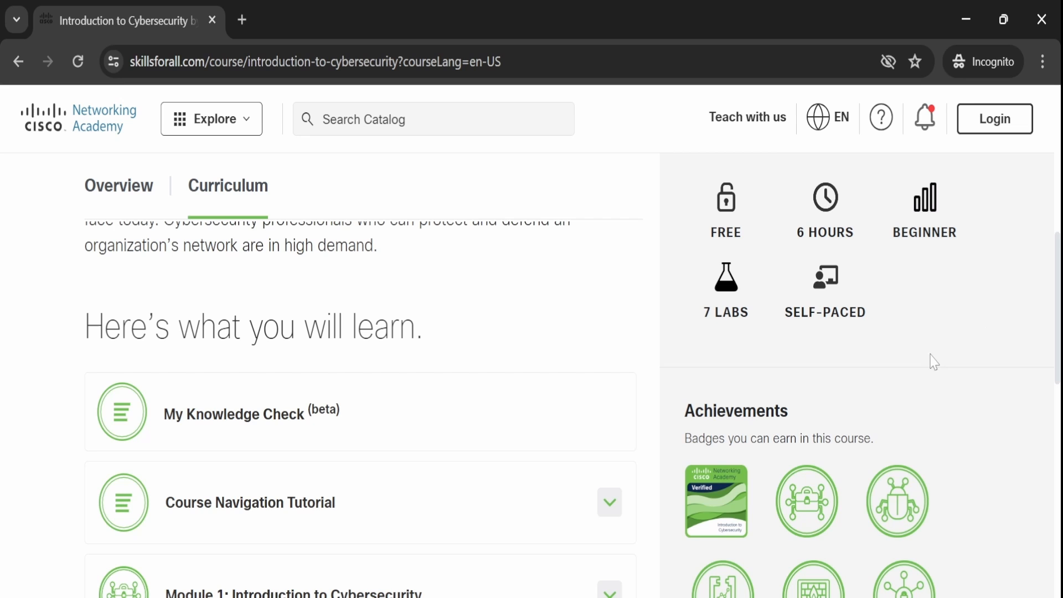
Step: Switch from the Overview section to the Curriculum section showing 'Here's what you will learn'
scroll(down, 3)
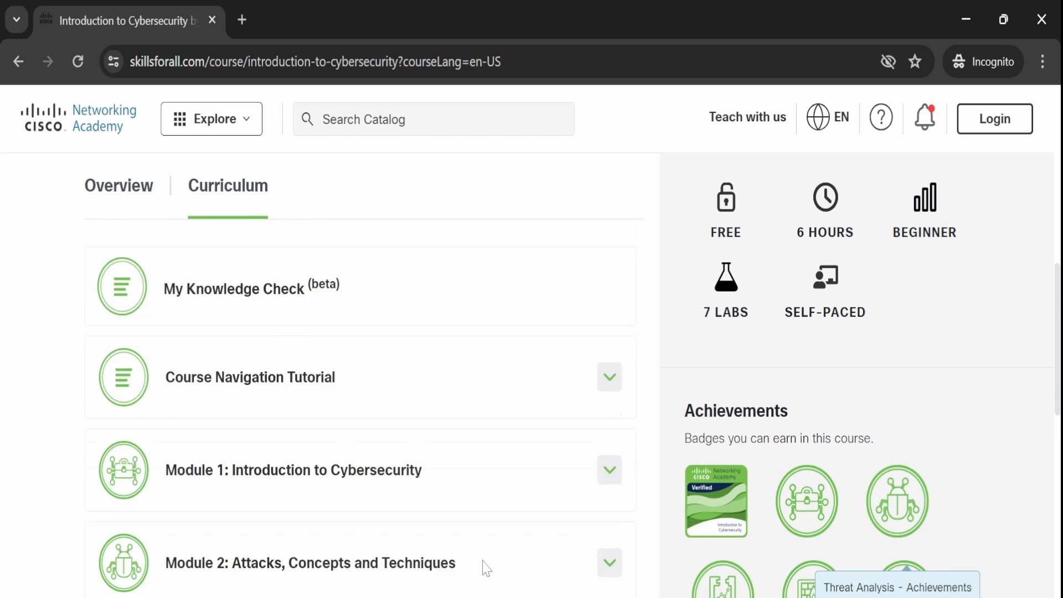
click(118, 187)
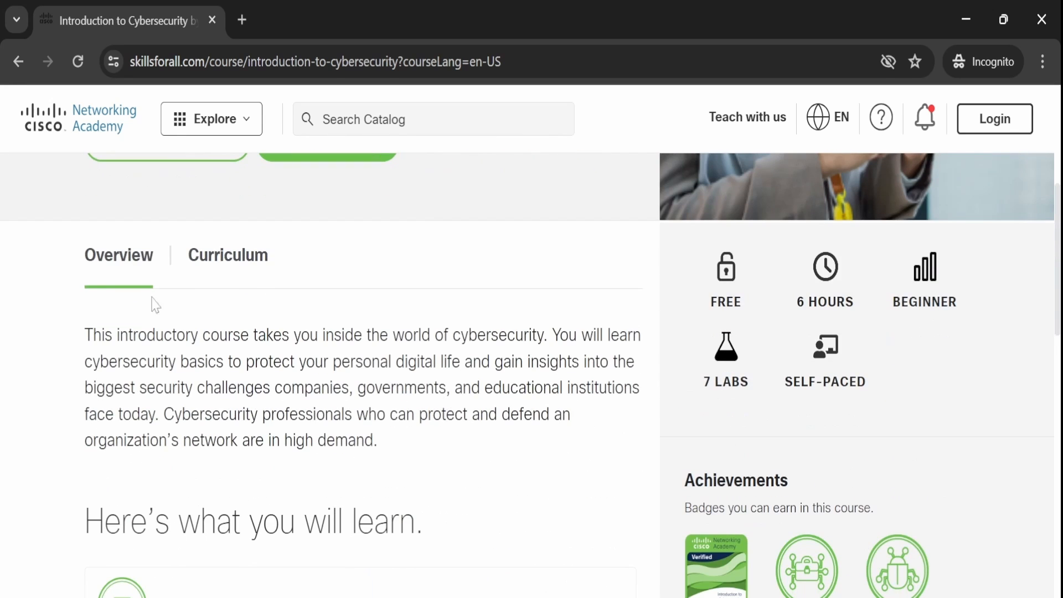
drag(92, 334, 307, 334)
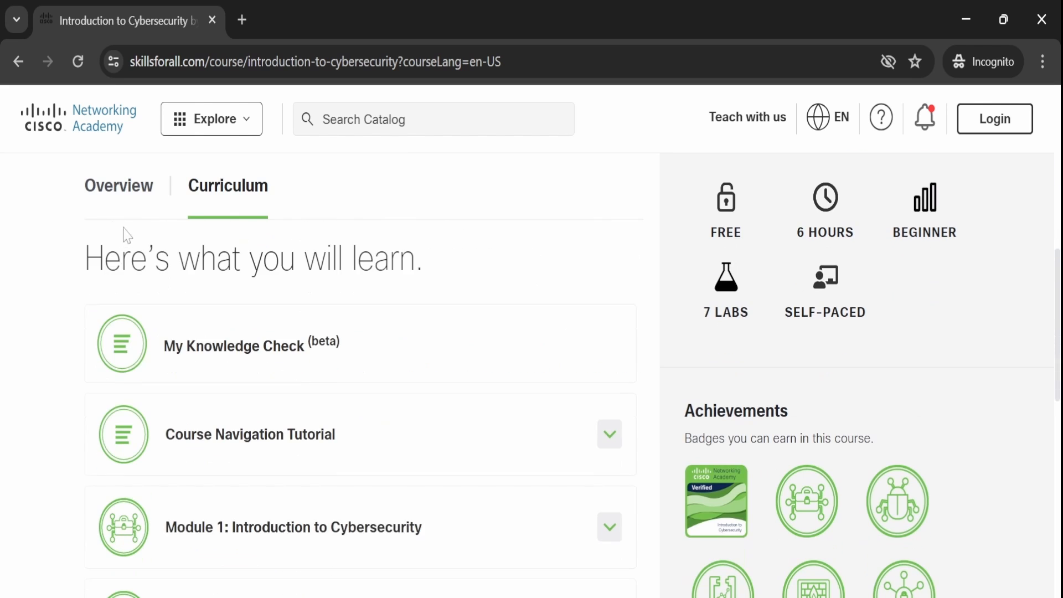
click(118, 186)
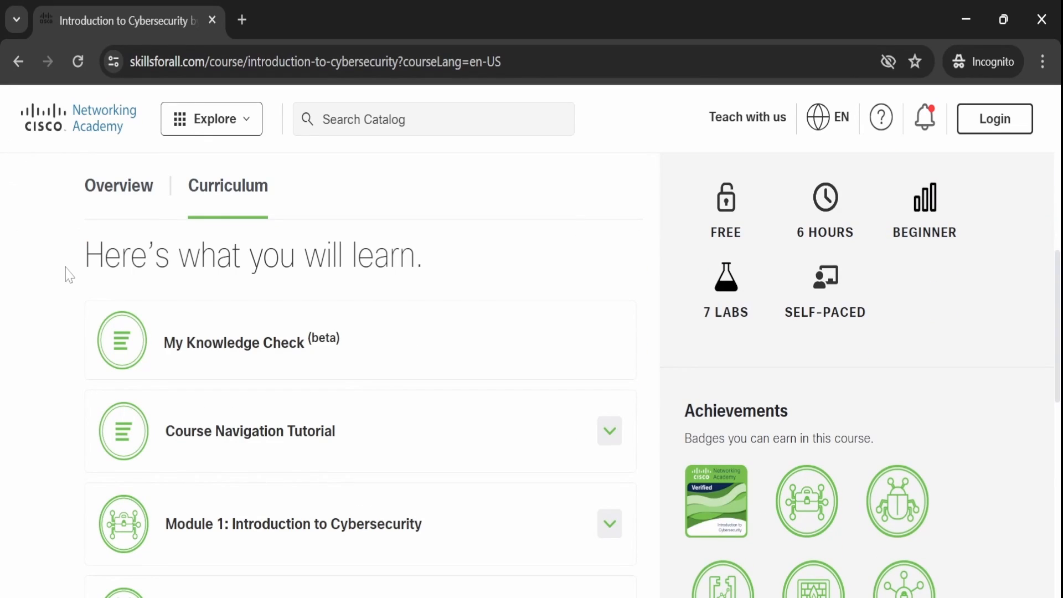
Step: Expand Course Navigation Tutorial and Module 1 to list lessons 1.1 through 1.5 Cyberwarfare
drag(85, 254, 386, 292)
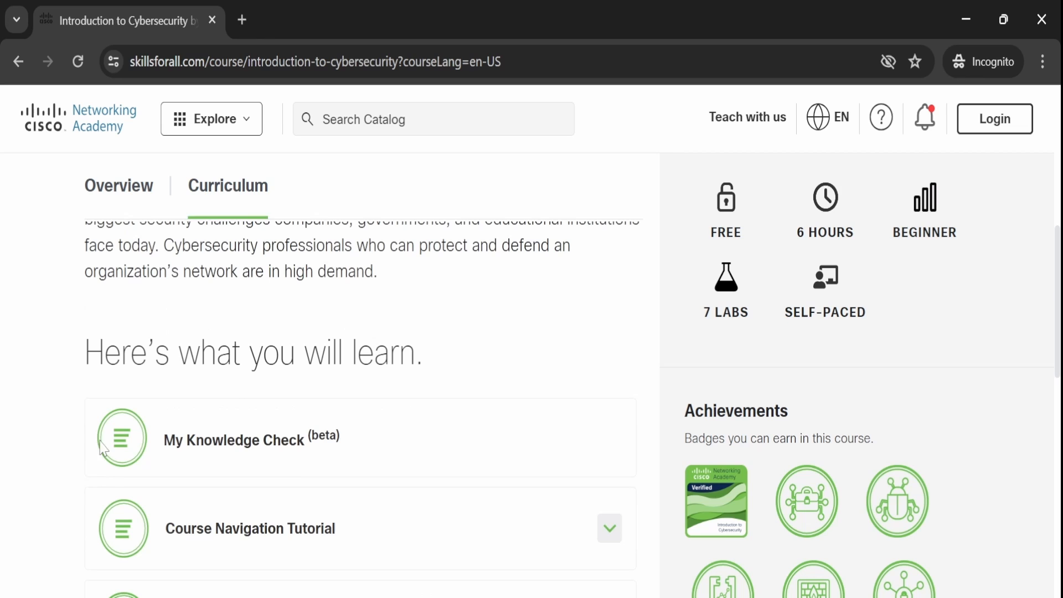
click(118, 185)
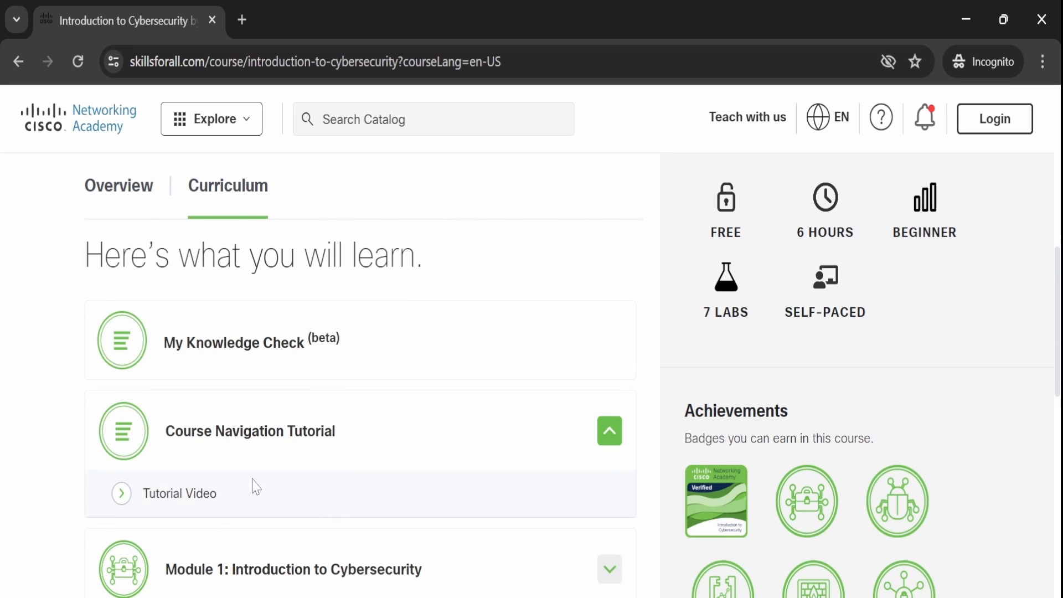
mouse_move(232, 369)
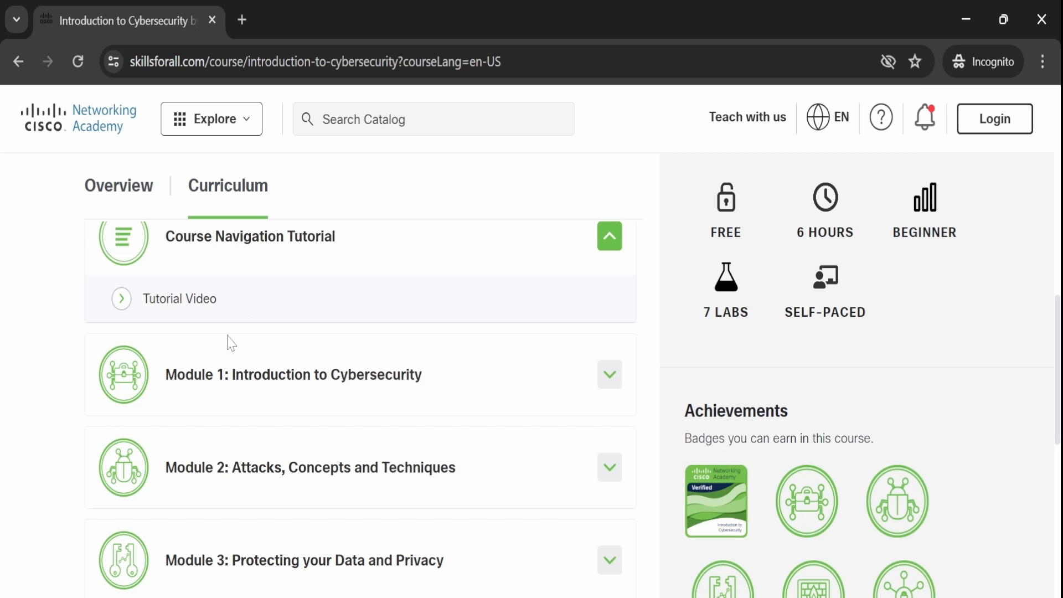
click(610, 374)
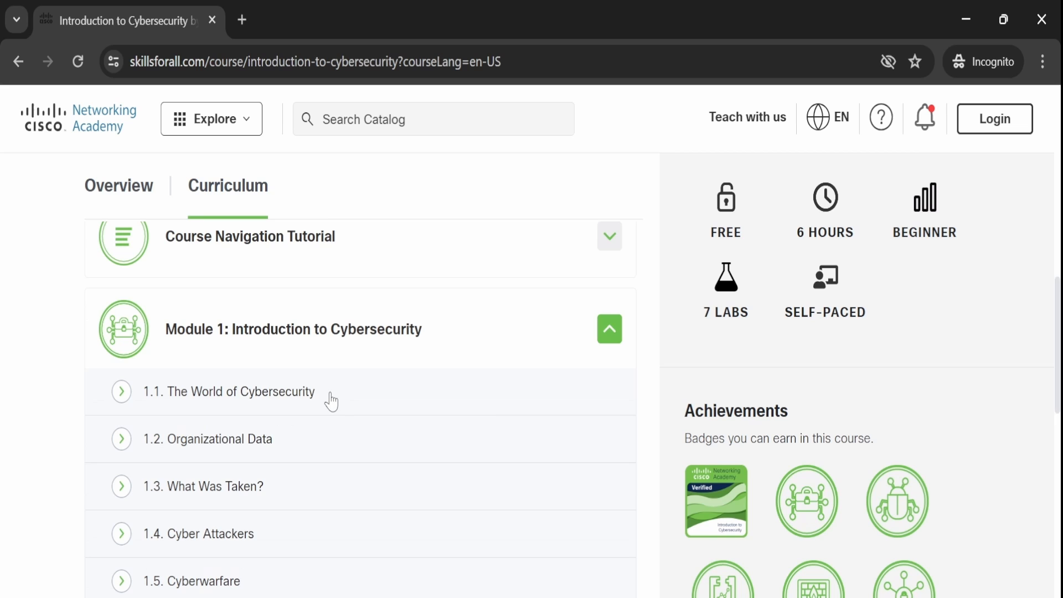
mouse_move(251, 492)
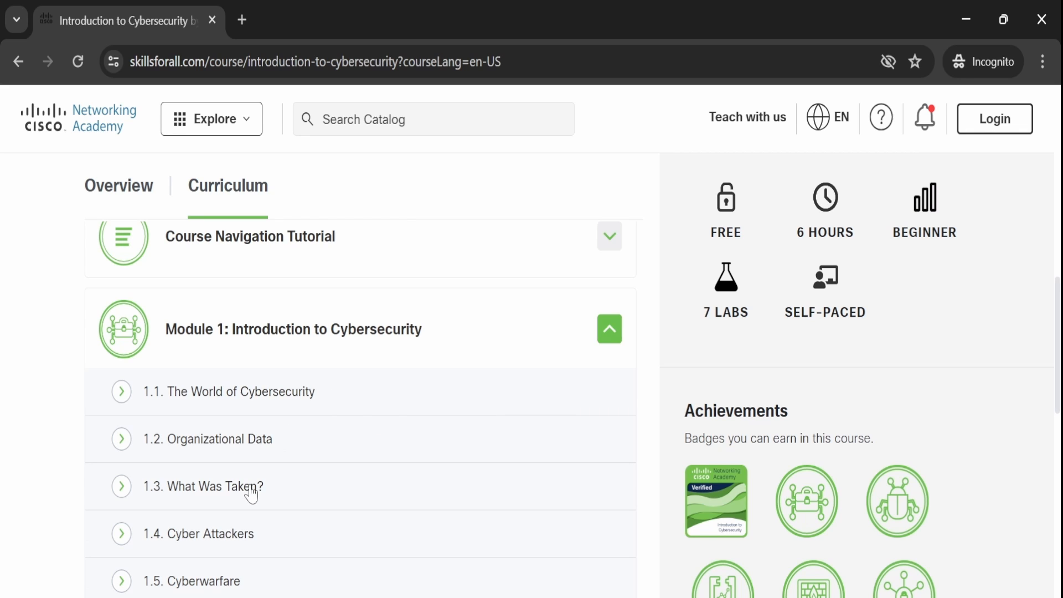
mouse_move(333, 401)
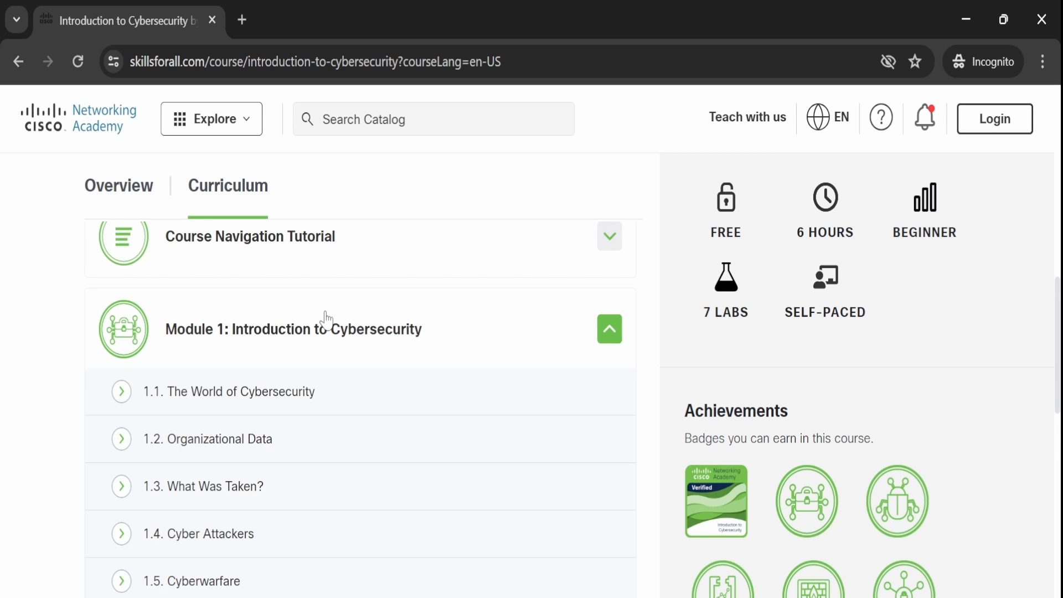
Step: Expand and collapse Module 2: Attacks, Concepts and Techniques and Module 3: Protecting your Data and Privacy
scroll(down, 3)
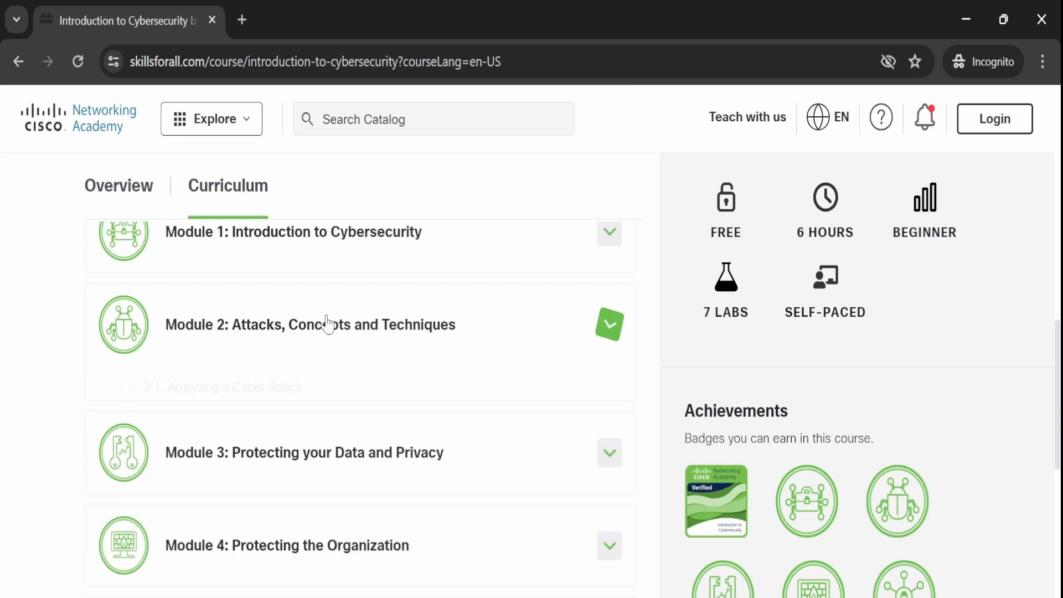
click(609, 325)
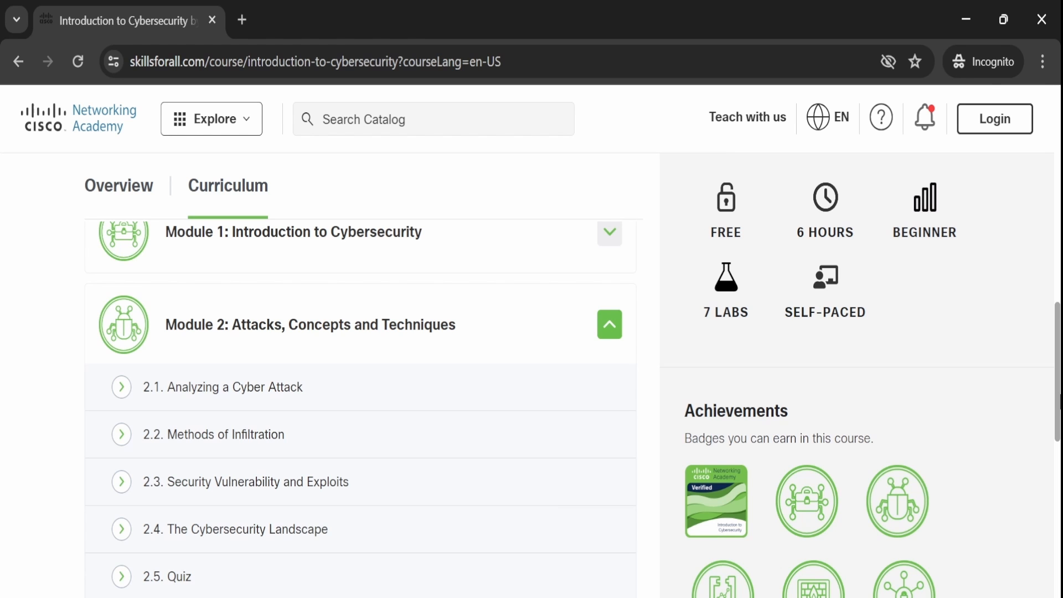
click(609, 325)
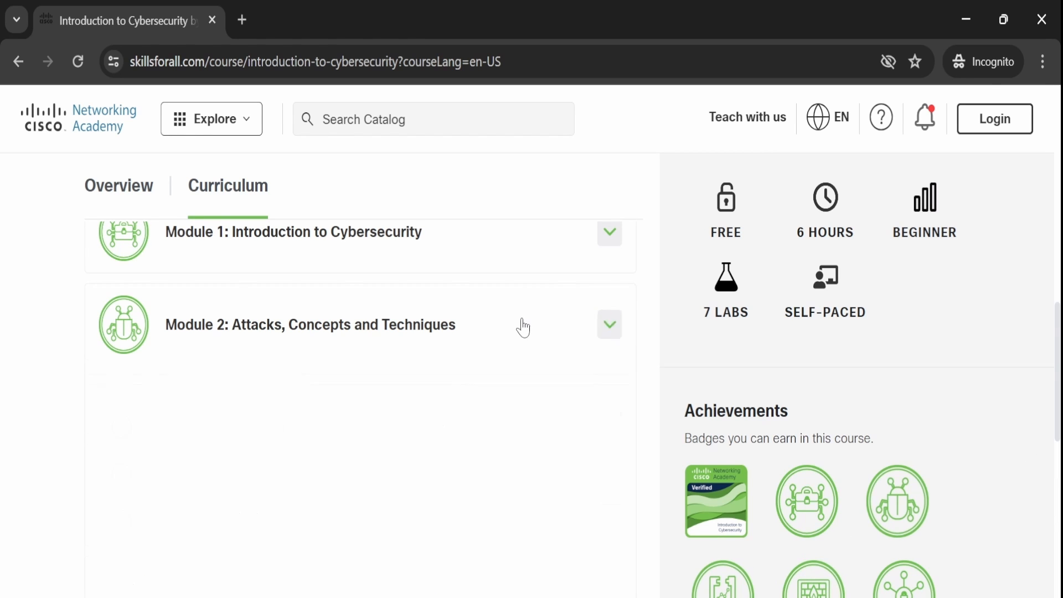
click(609, 418)
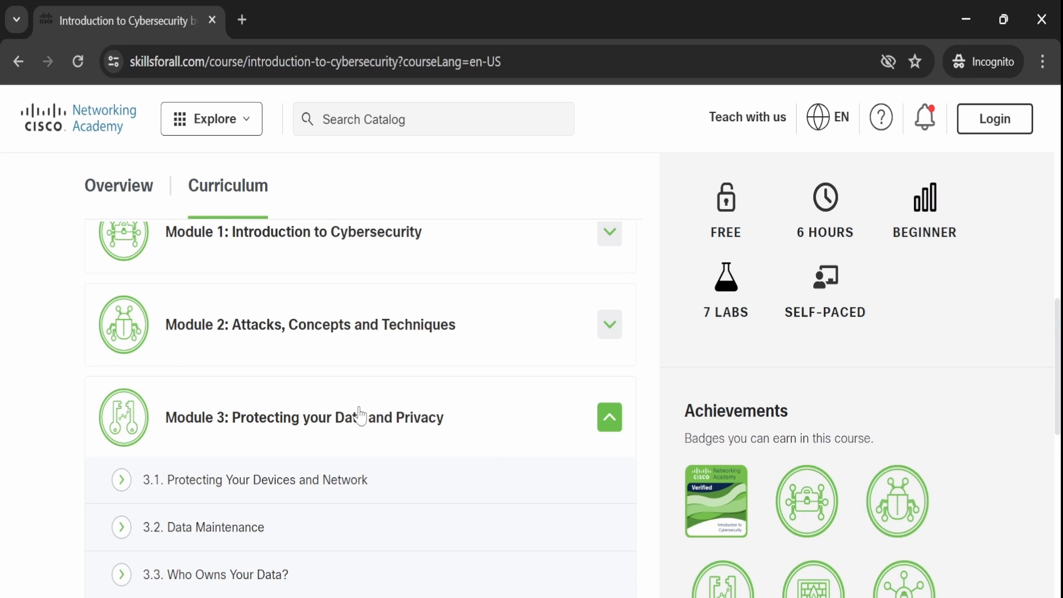
scroll(down, 3)
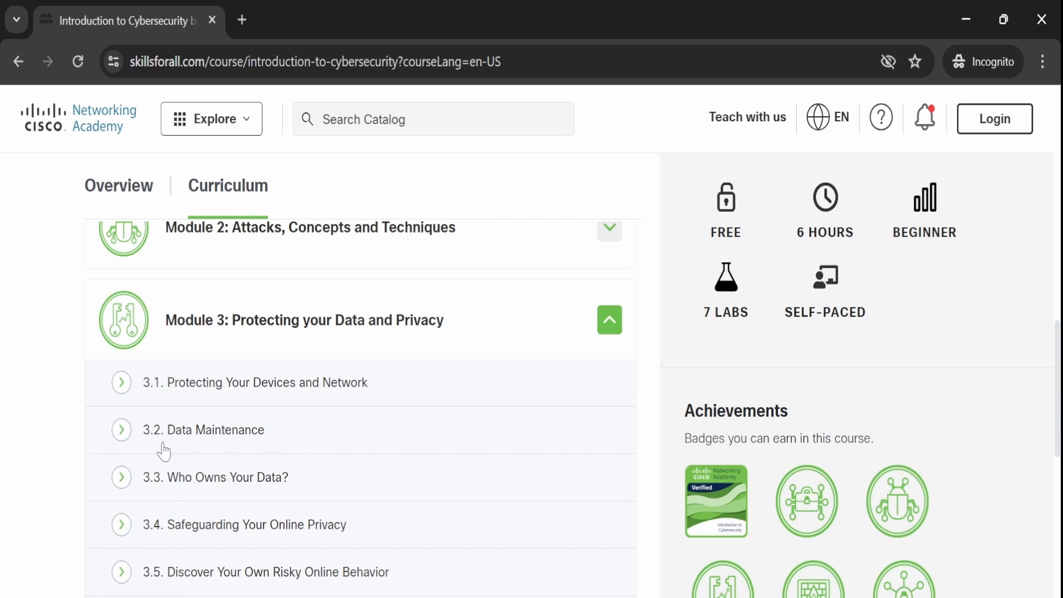
mouse_move(248, 499)
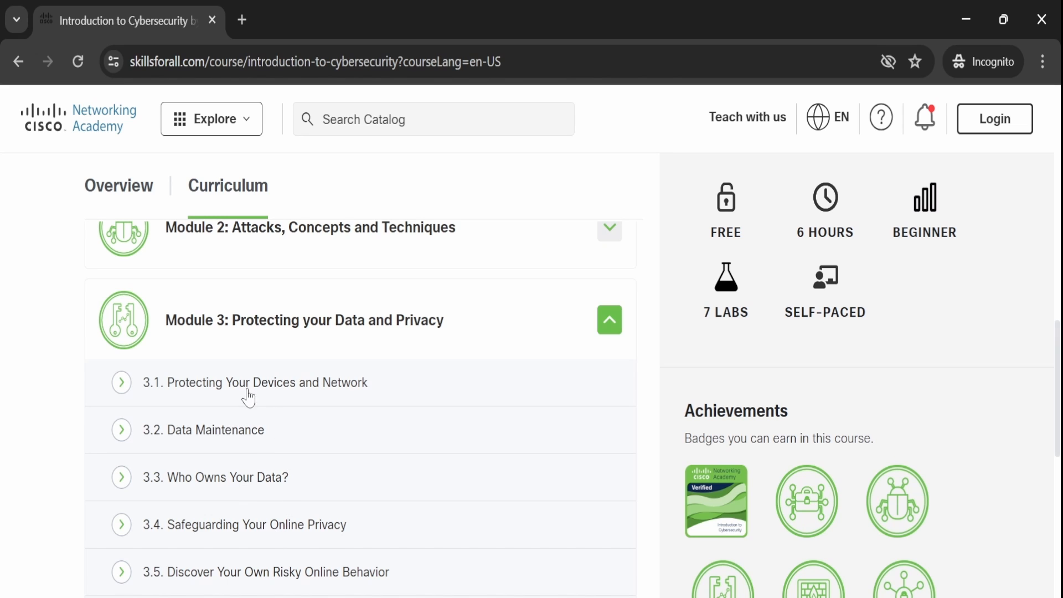
mouse_move(393, 325)
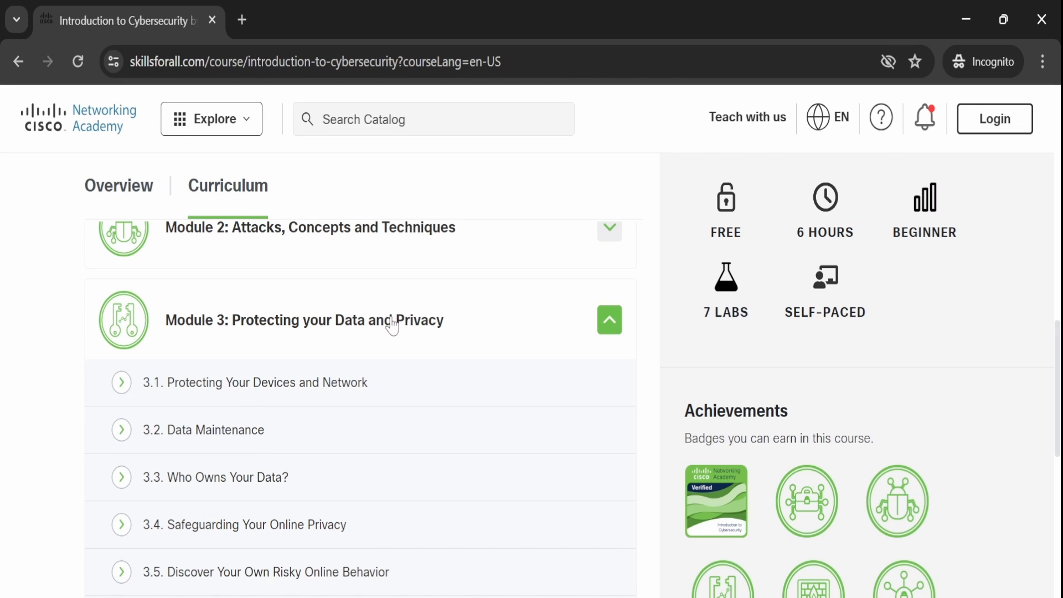
click(608, 319)
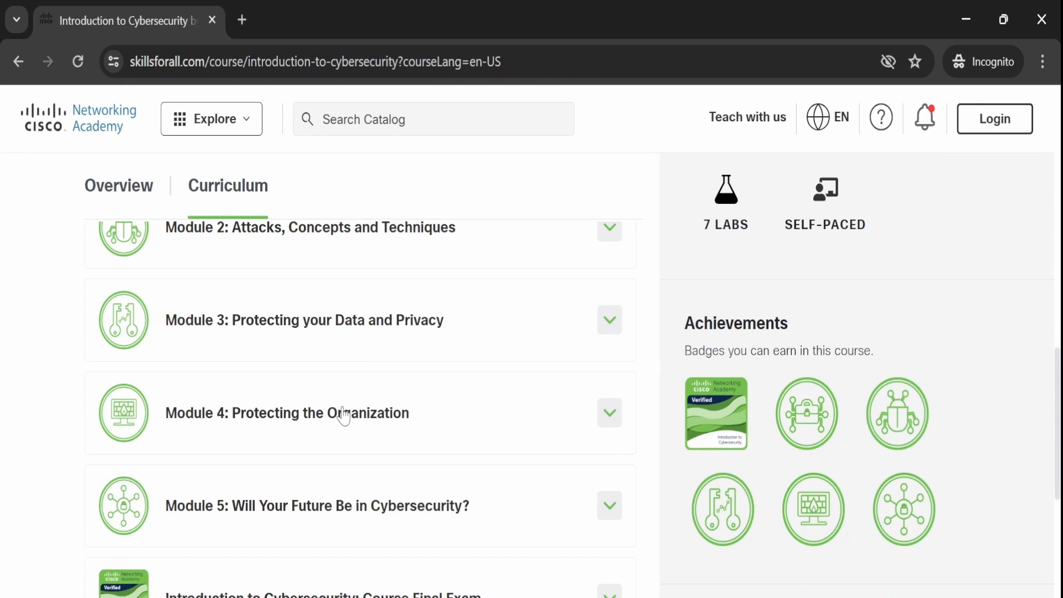
Step: Review Modules 4 and 5, then expand the Course Final Exam section with its End of Course Survey
click(608, 412)
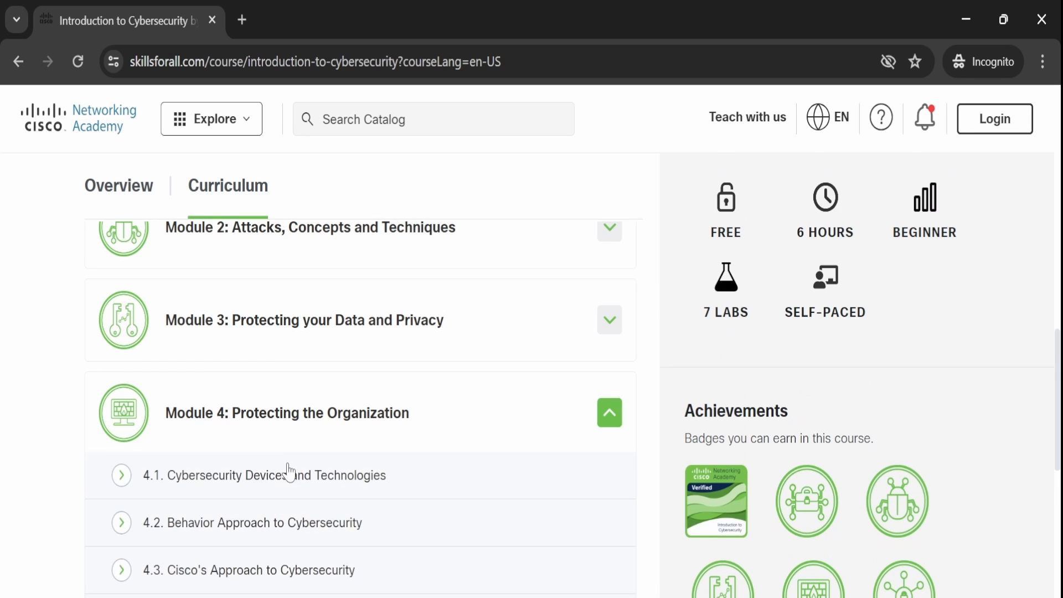
mouse_move(270, 488)
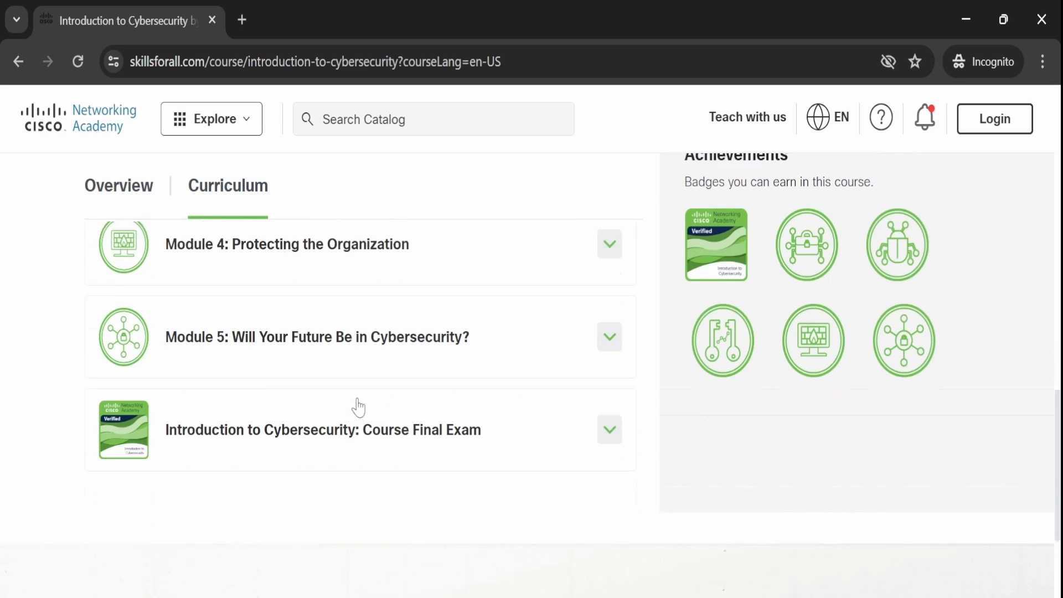
click(608, 337)
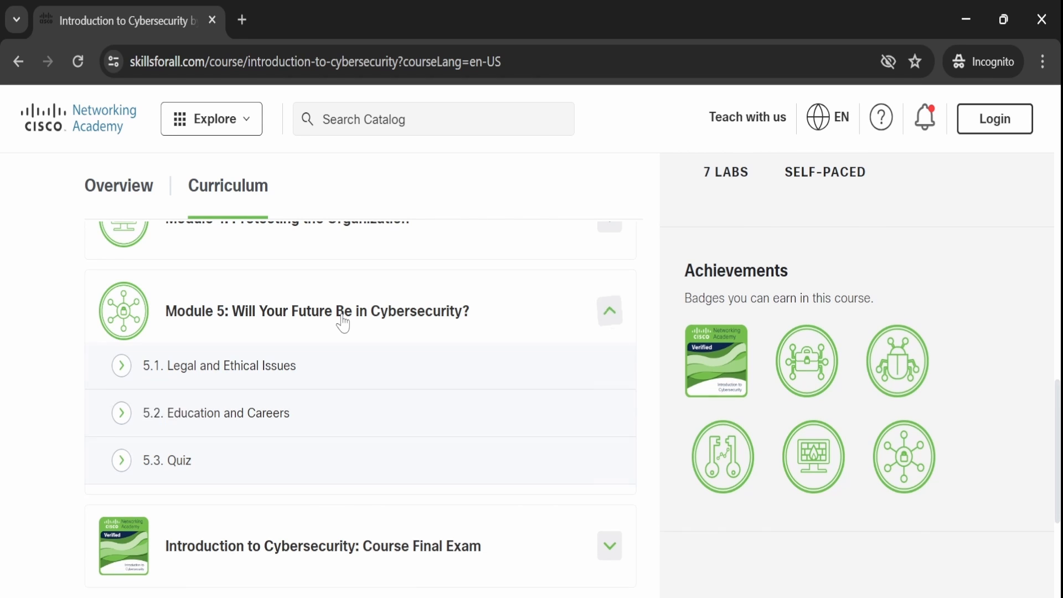
click(608, 310)
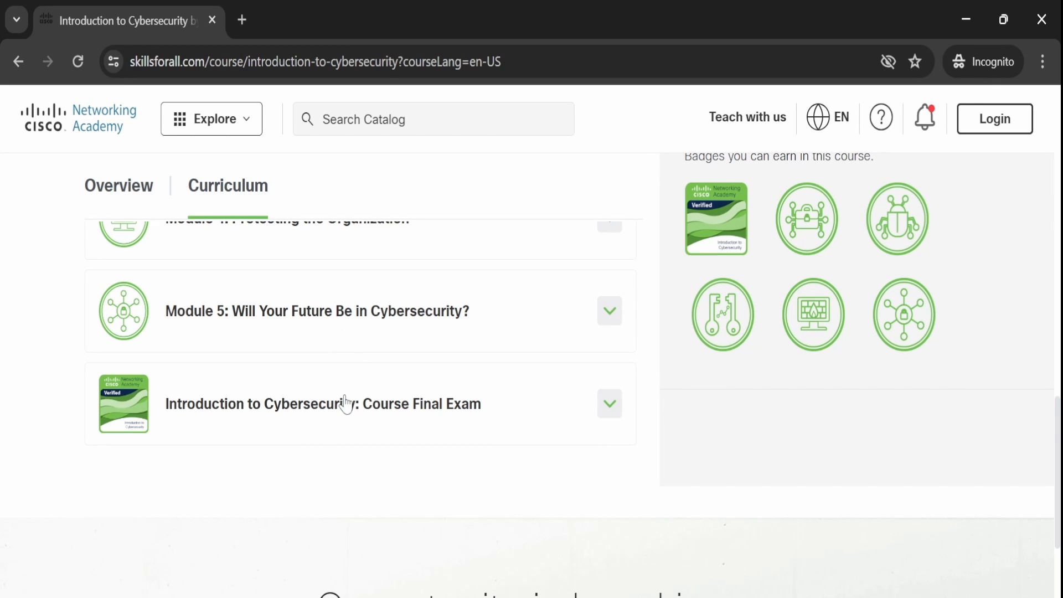
click(609, 403)
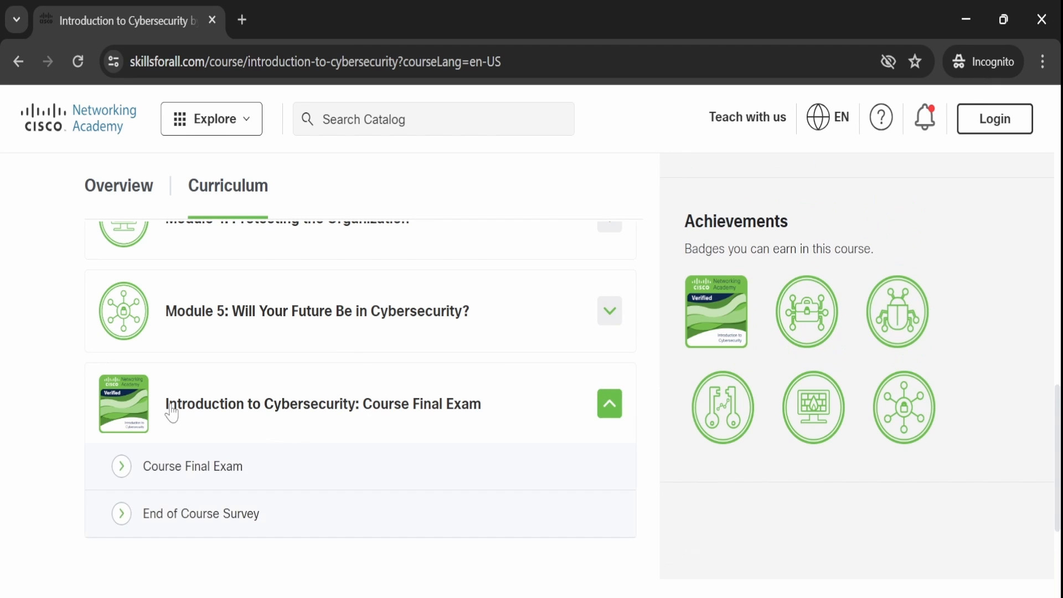
scroll(down, 3)
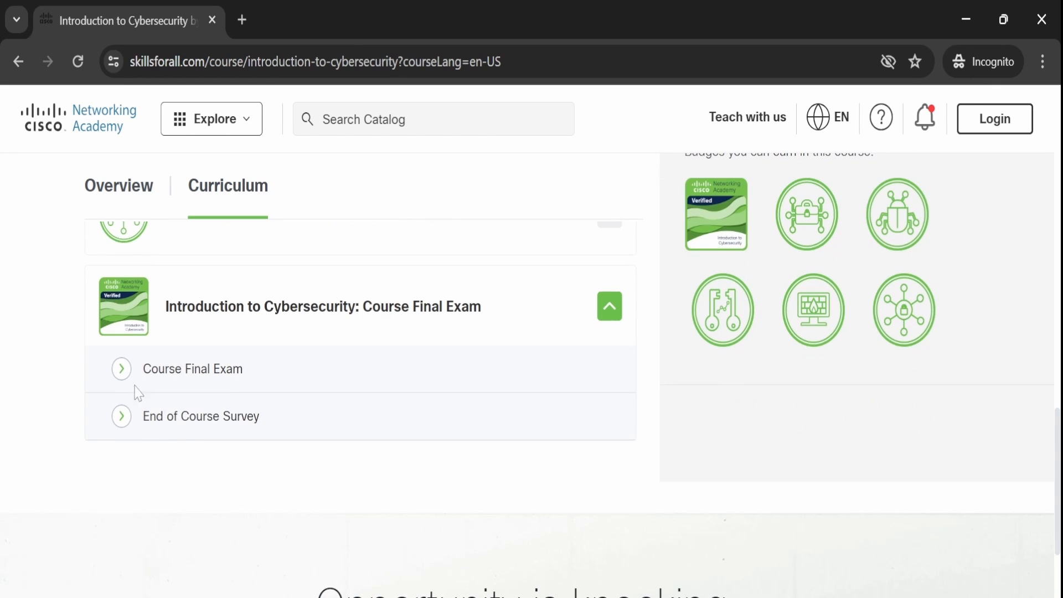
mouse_move(333, 392)
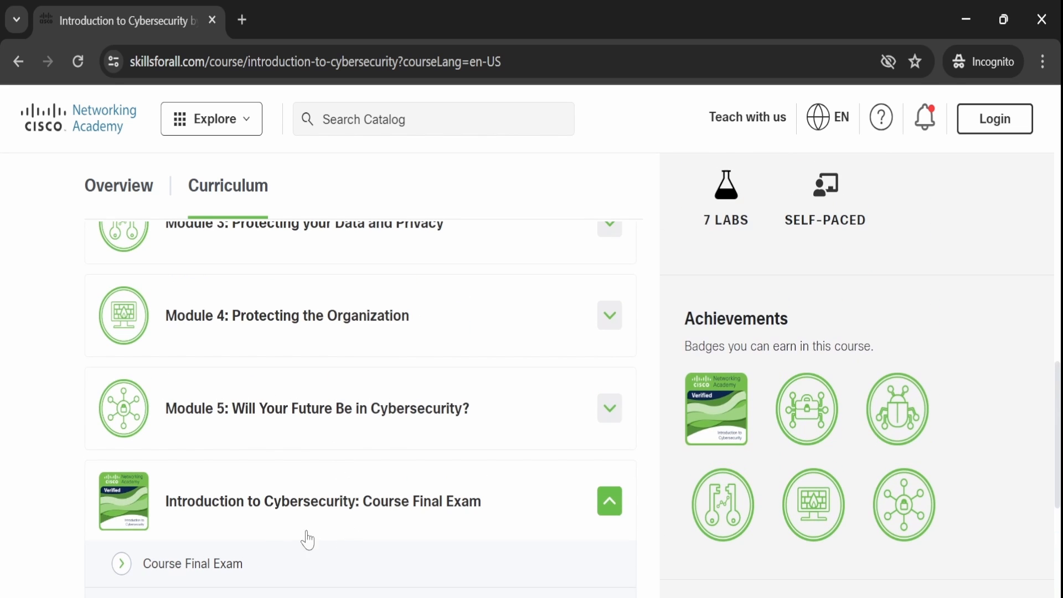
scroll(down, 3)
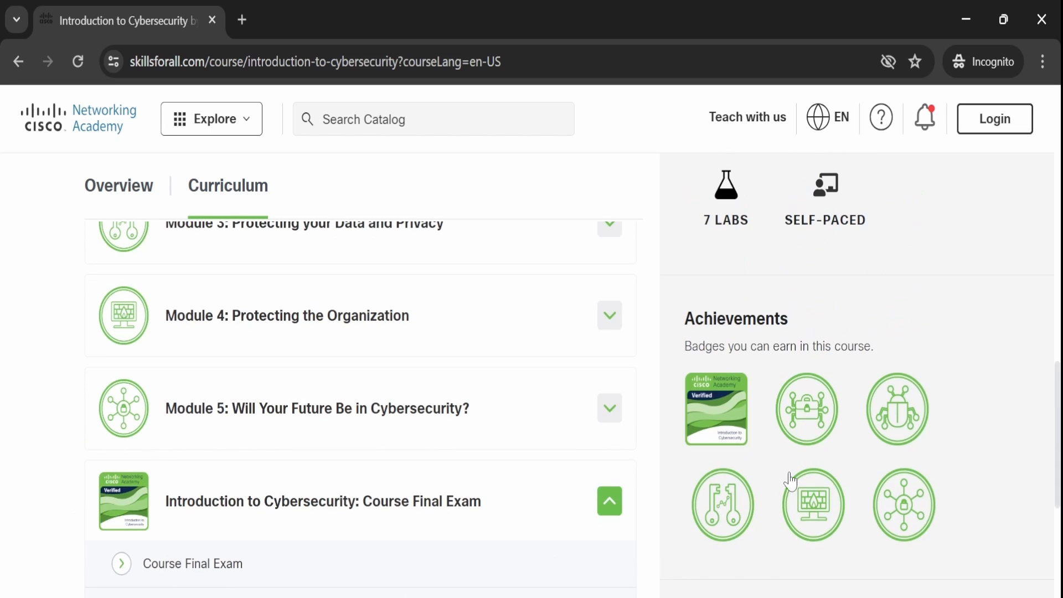
mouse_move(655, 569)
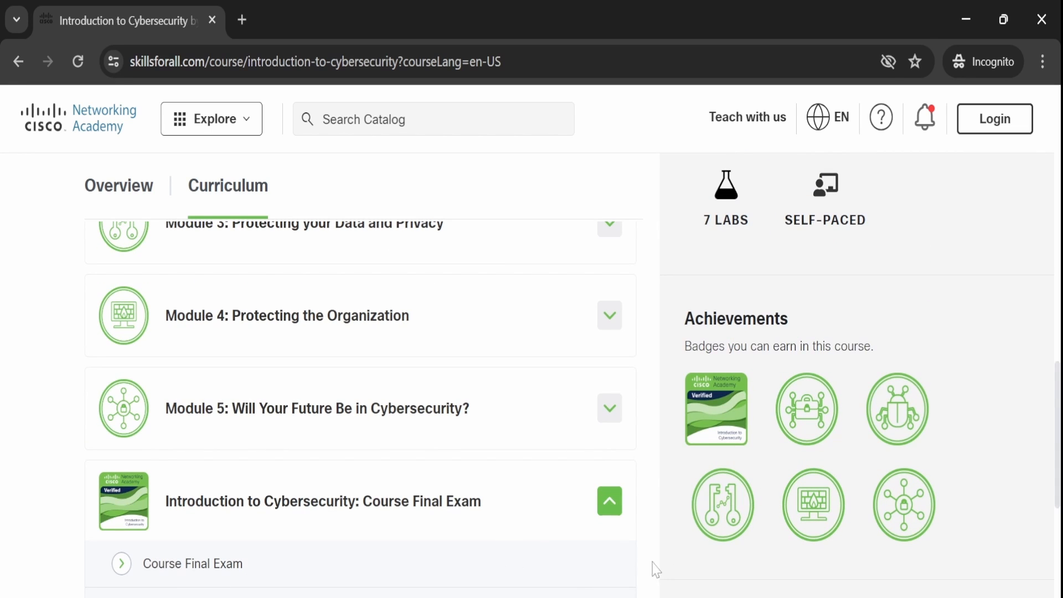
mouse_move(717, 410)
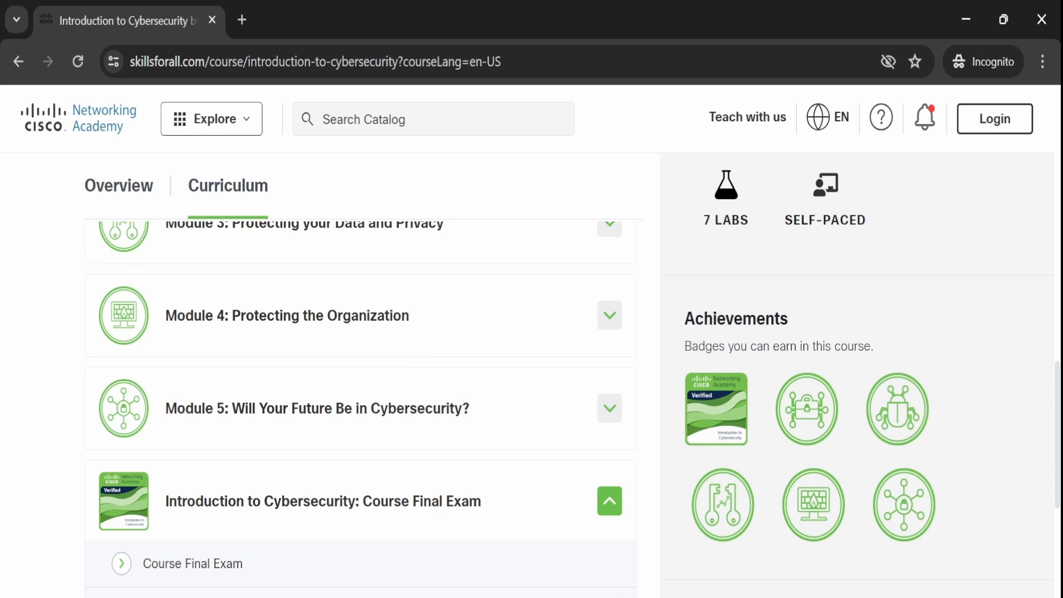
Step: Start enrollment with the green Get Started button beside the English language selector
scroll(down, 3)
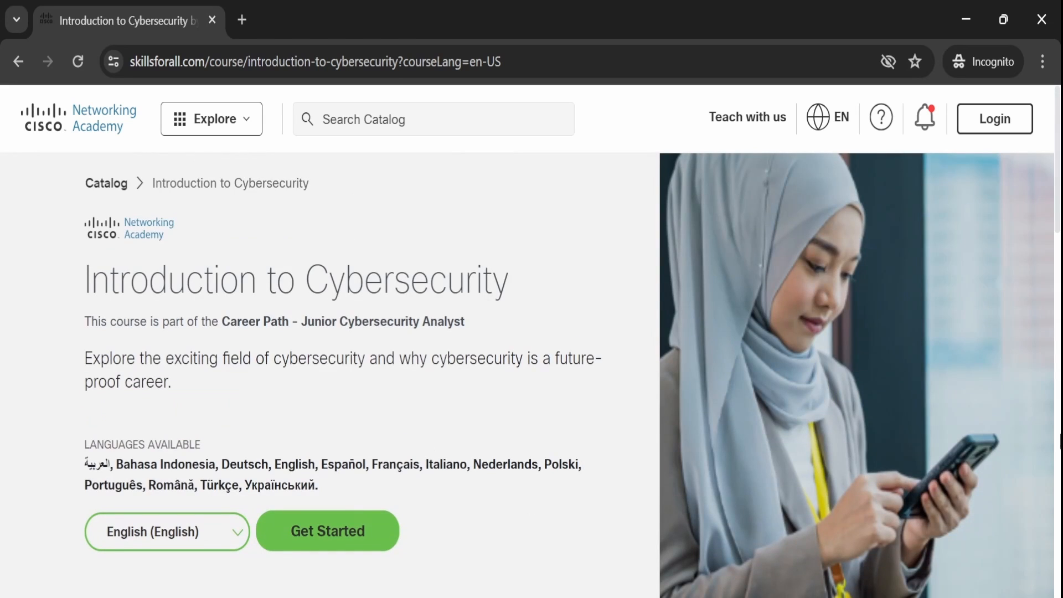
mouse_move(722, 318)
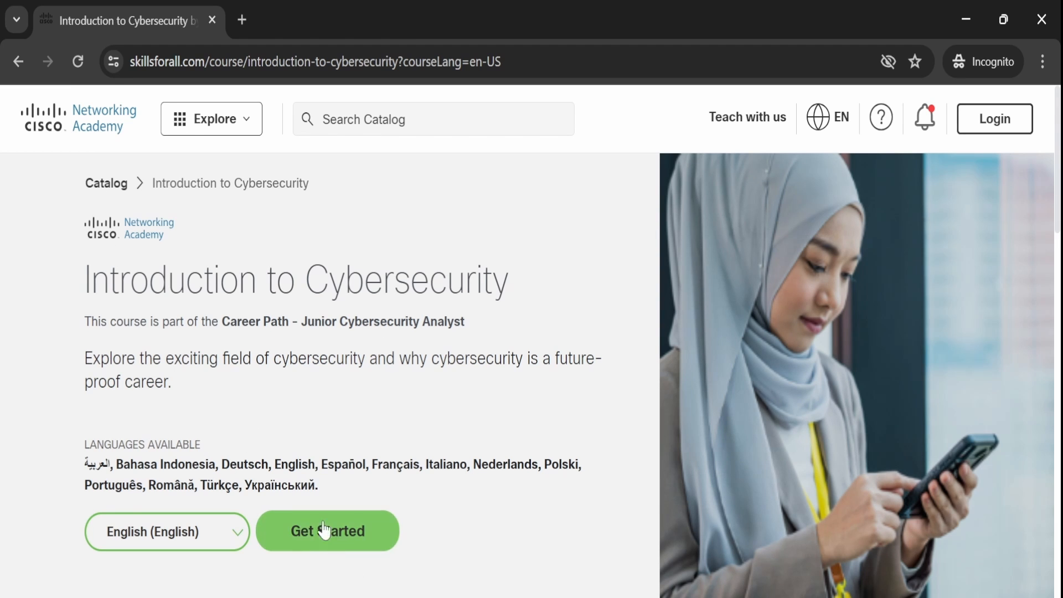
click(327, 531)
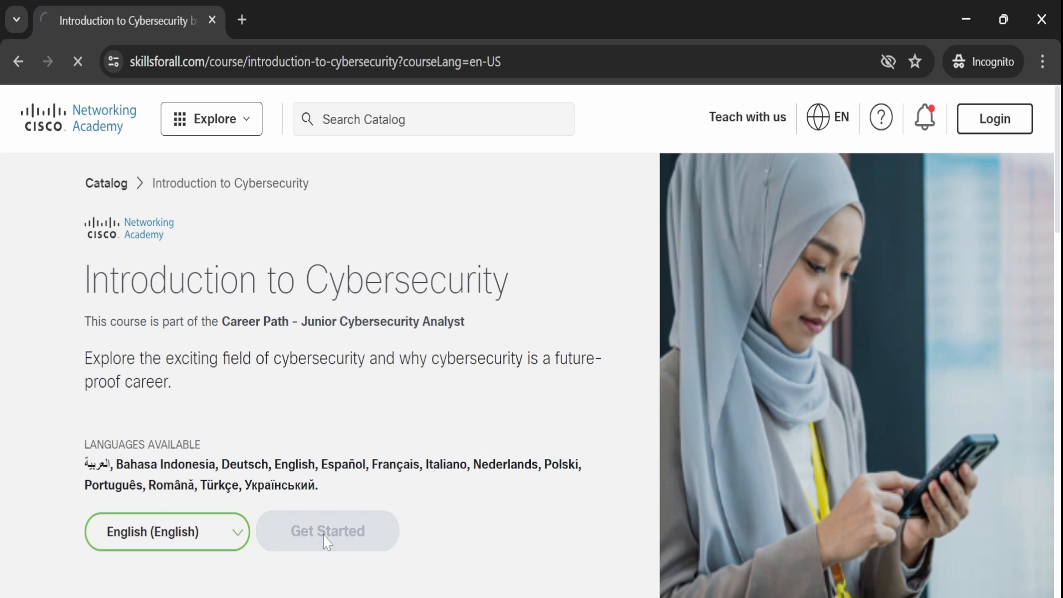
Step: Choose to sign up on the login page and continue past country and birth date
click(328, 531)
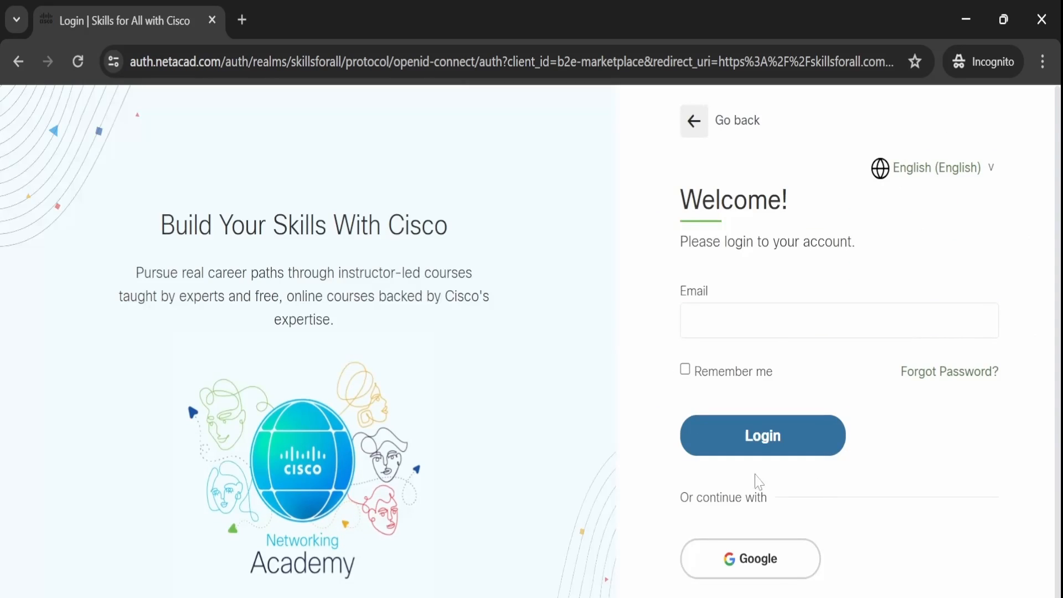
scroll(down, 3)
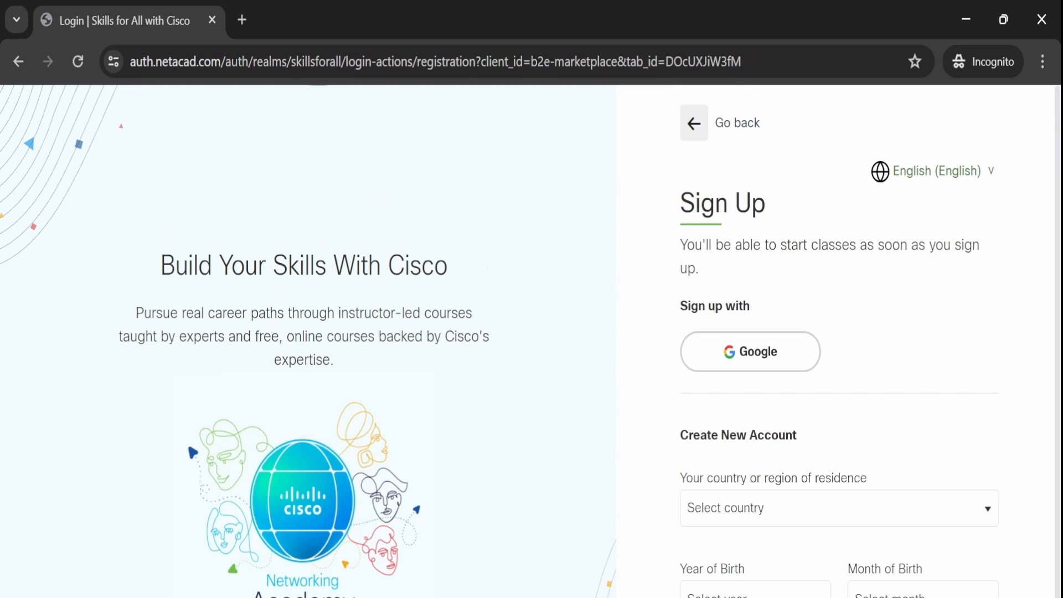
scroll(down, 3)
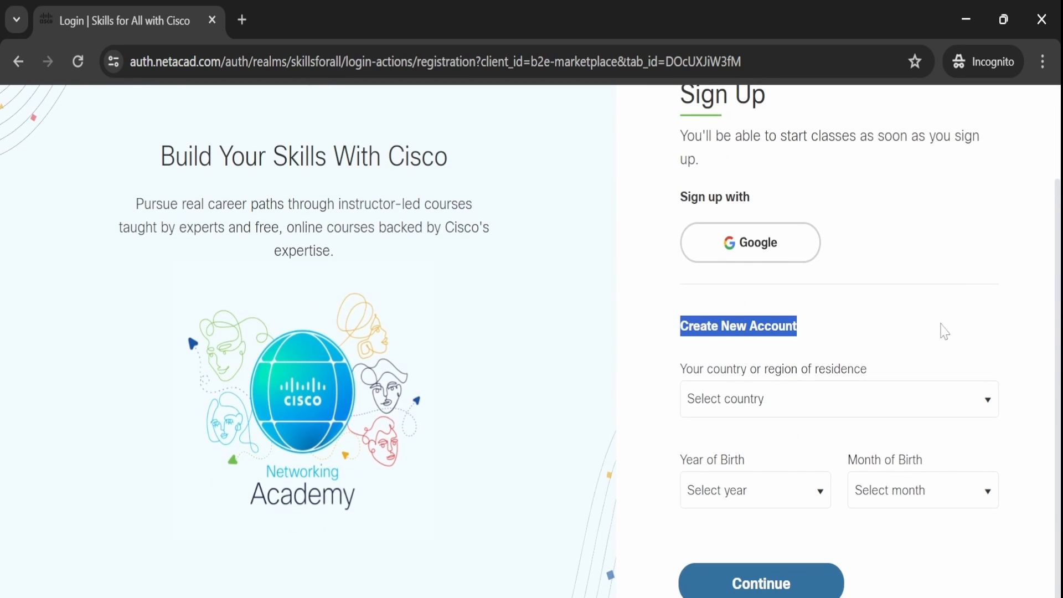
click(839, 399)
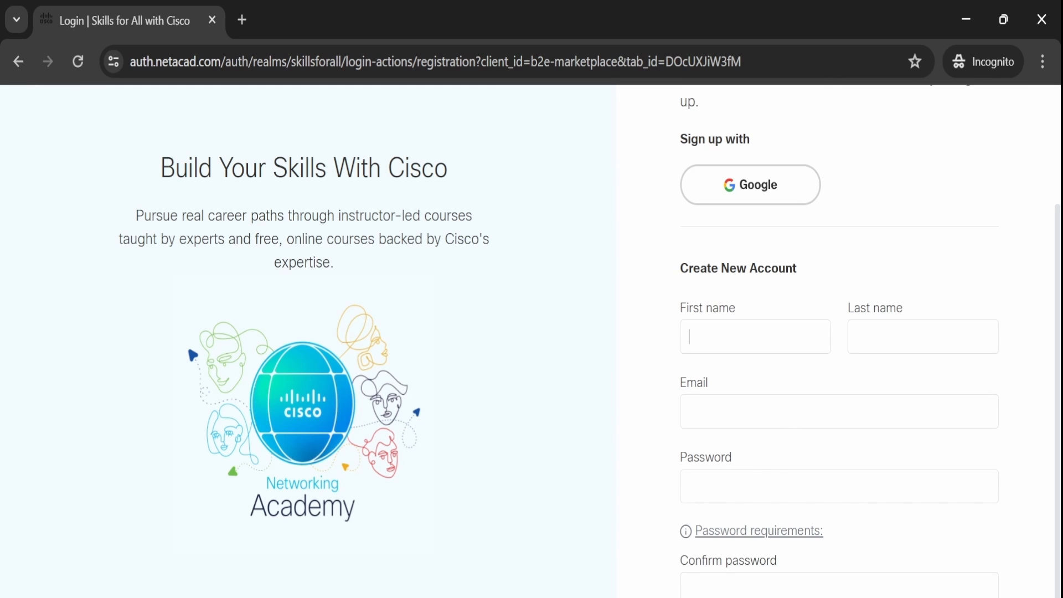
Step: View the Create New Account form's name, email and password fields, then head back
click(921, 336)
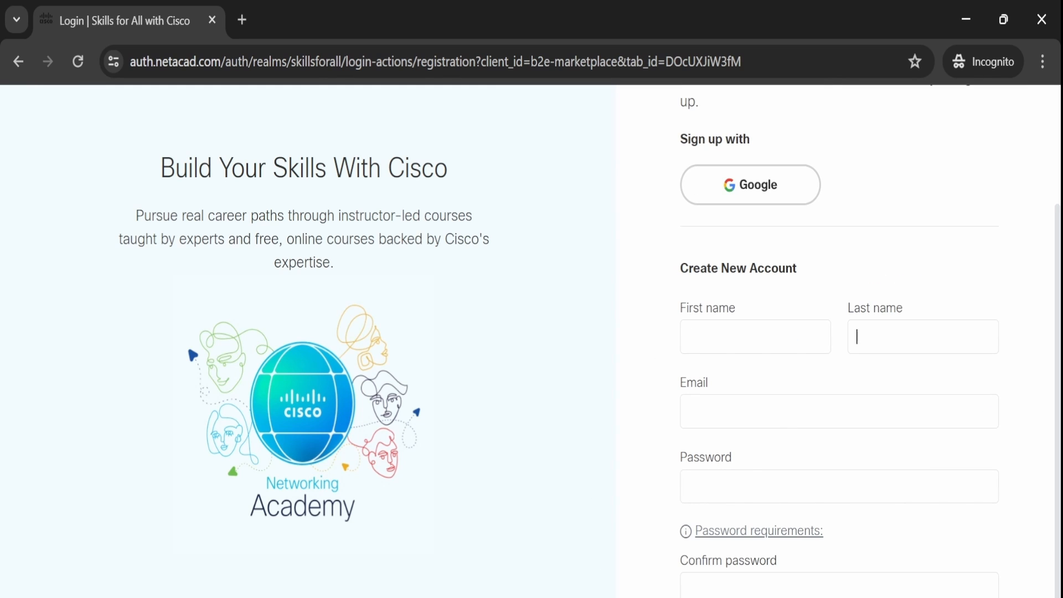
double_click(706, 457)
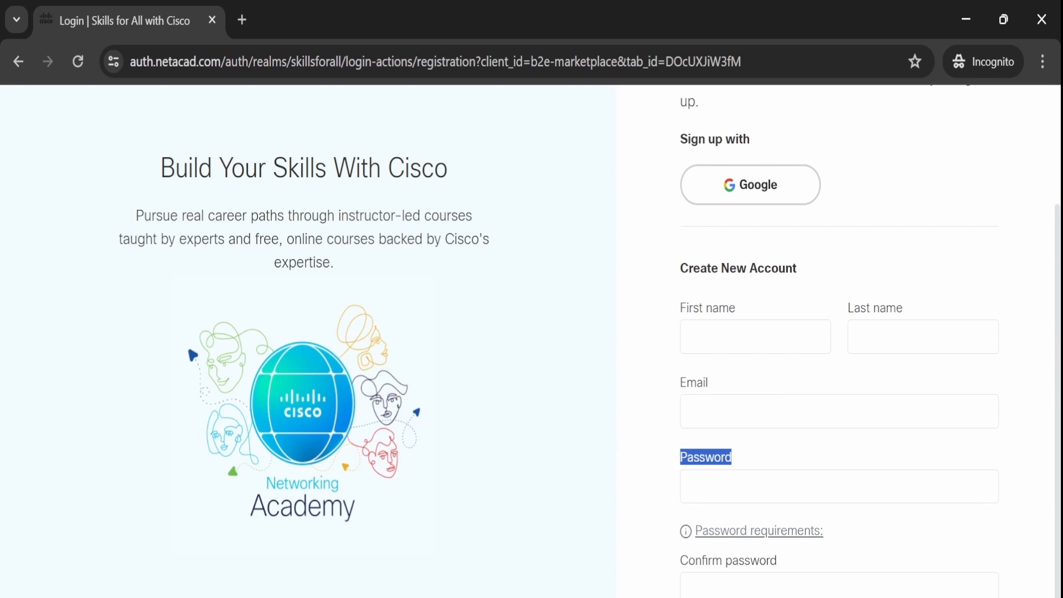
scroll(down, 3)
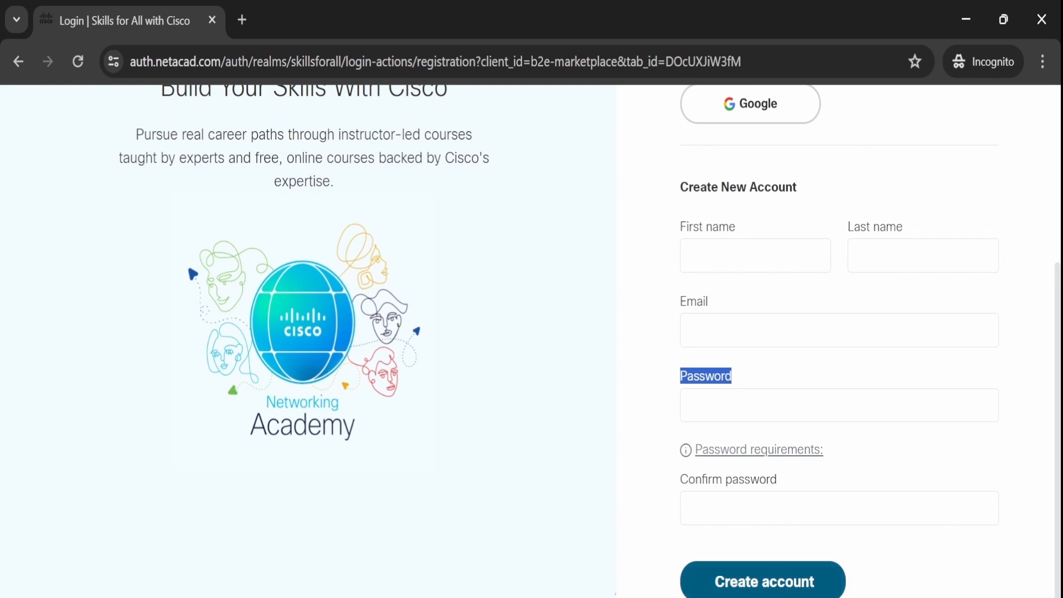
click(18, 62)
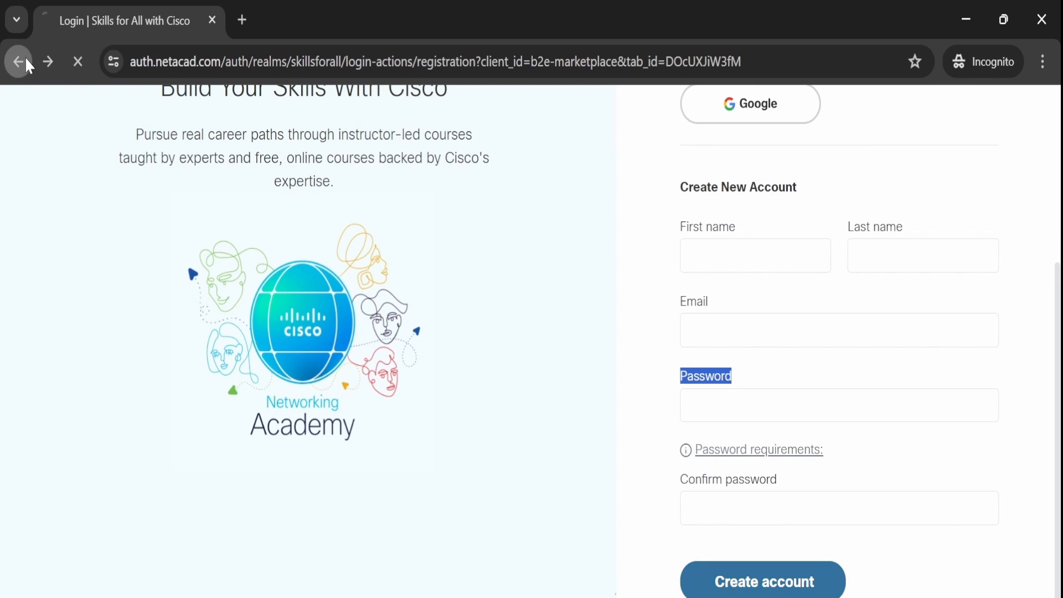
Step: Go back to the Introduction to Cybersecurity course page and its curriculum module list
click(19, 62)
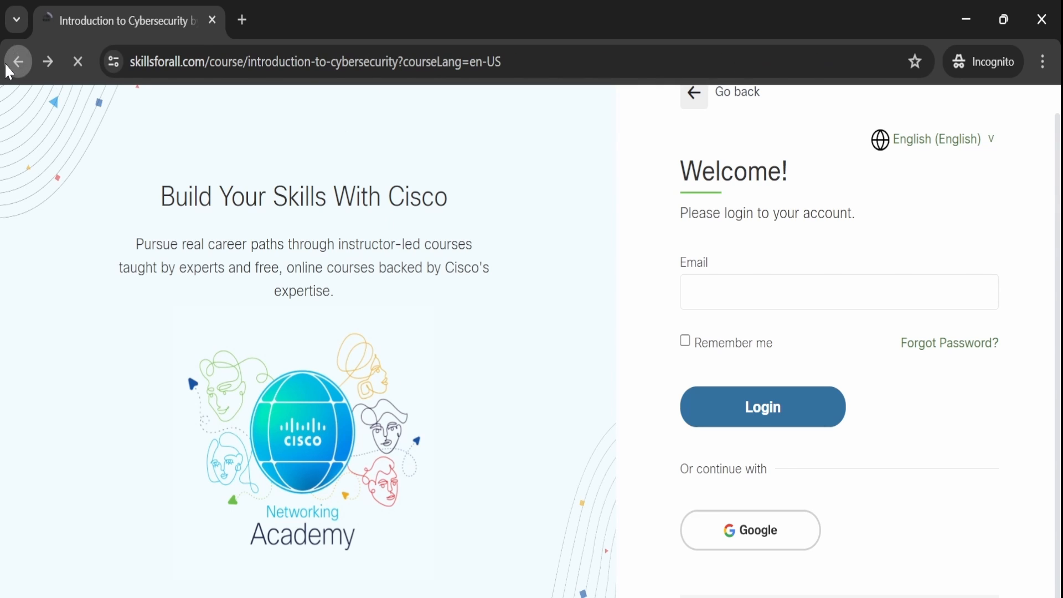
click(17, 62)
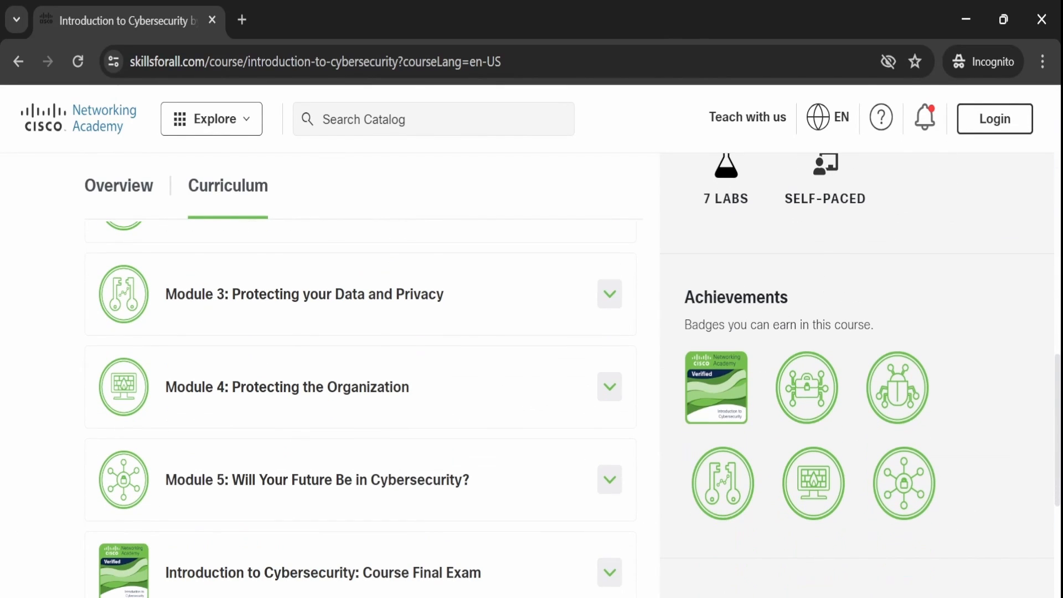
scroll(up, 3)
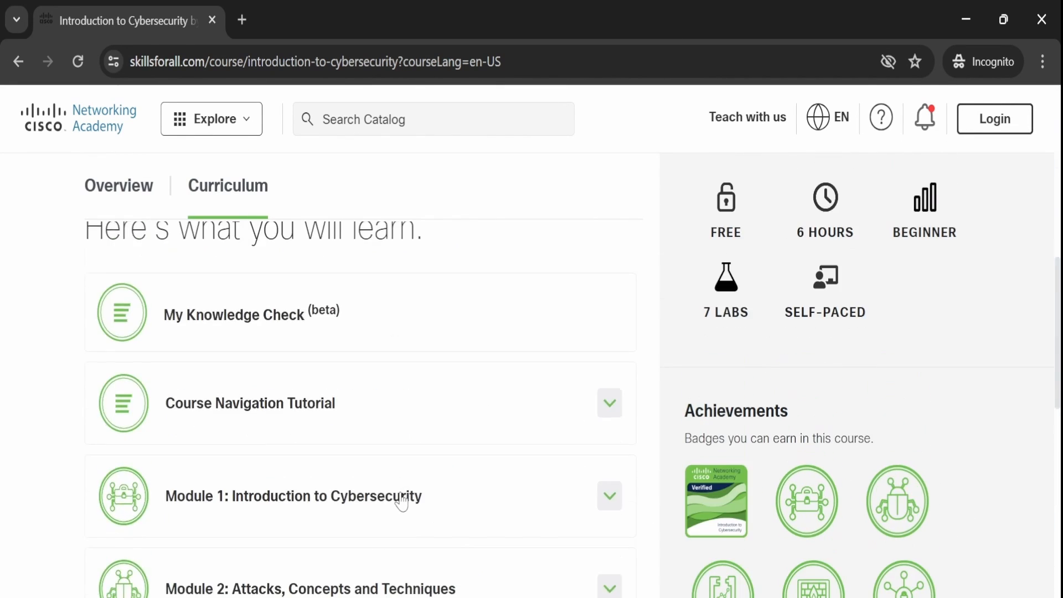